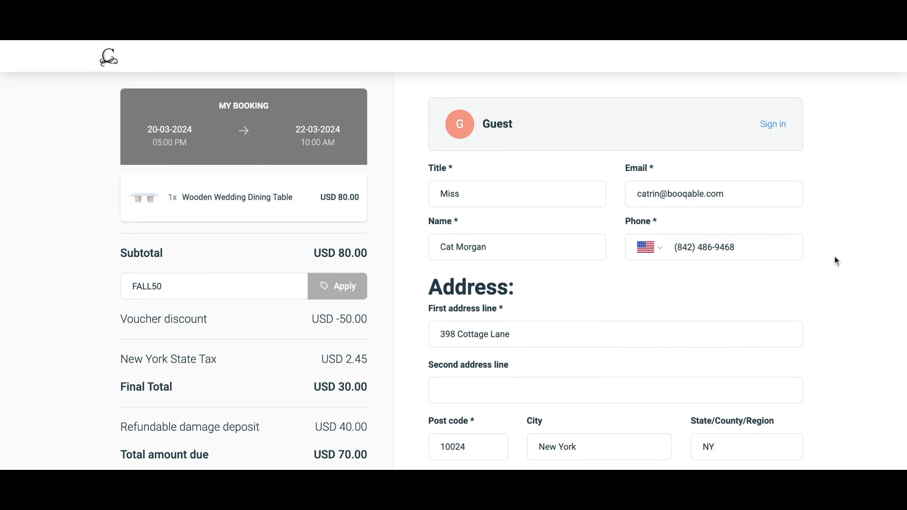
Accept the terms and agreements on the checkout form, then return to the Crafted Events storefront
scroll("down", 3)
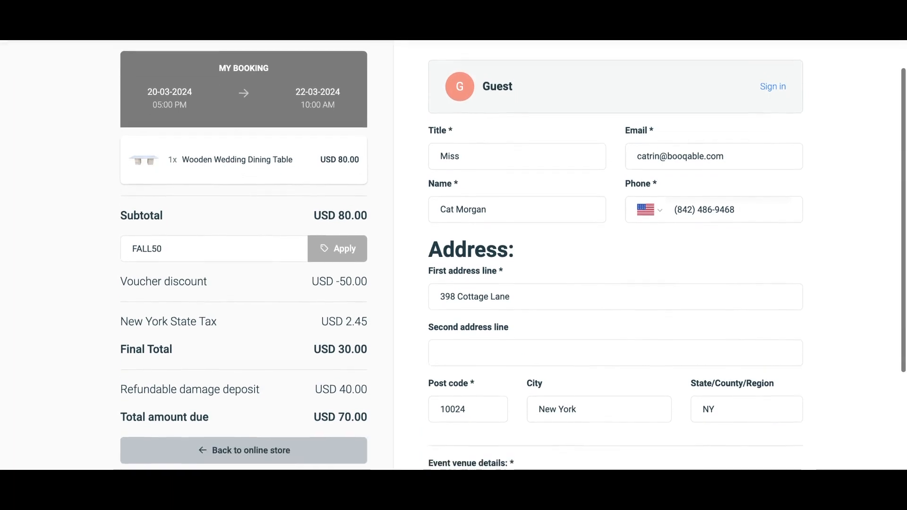
scroll("down", 3)
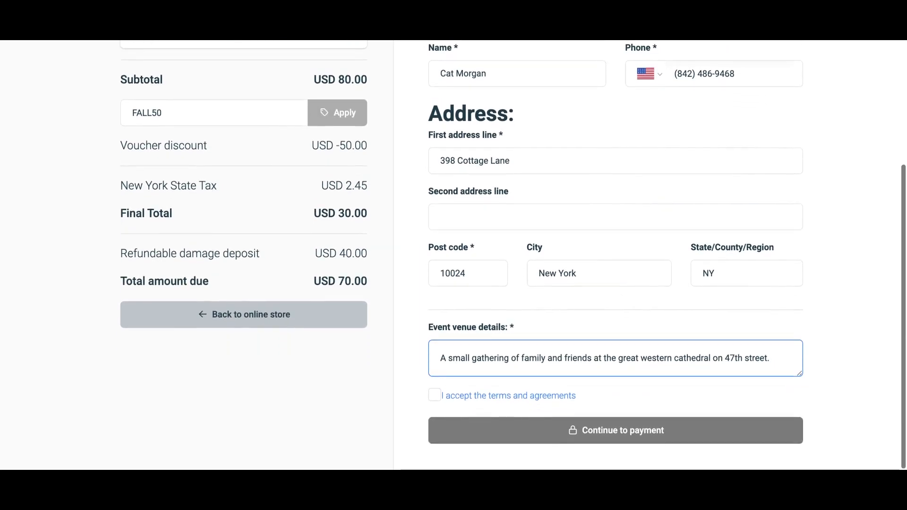
left_click(434, 395)
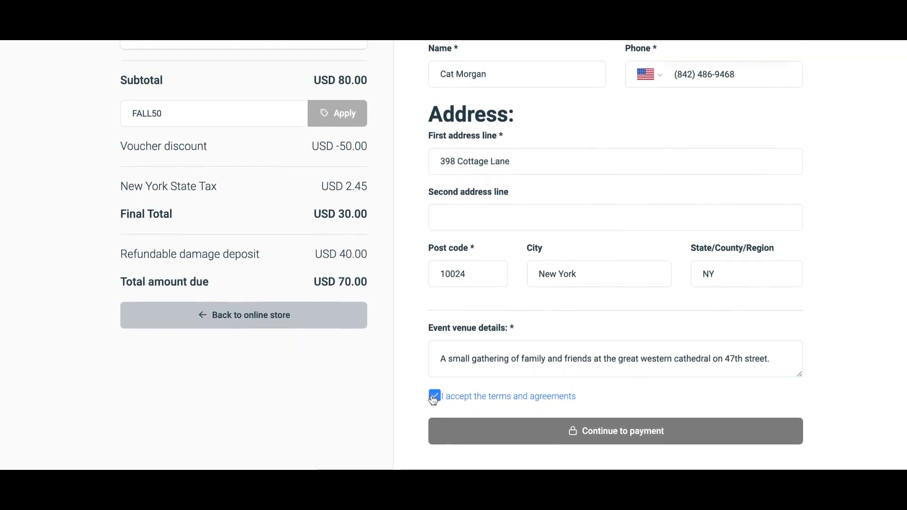
left_click(243, 315)
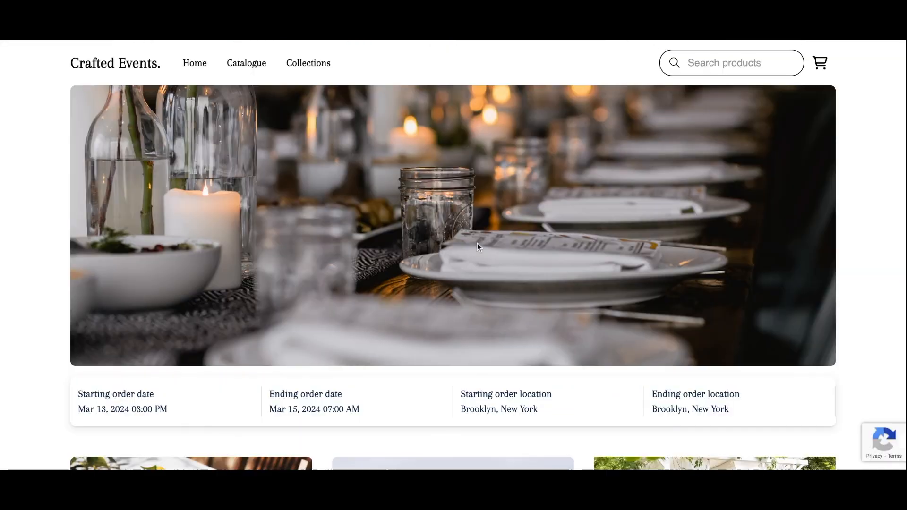
Change the rental period to 20 March 5:00 PM through 22 March 10:00 AM
left_click(314, 410)
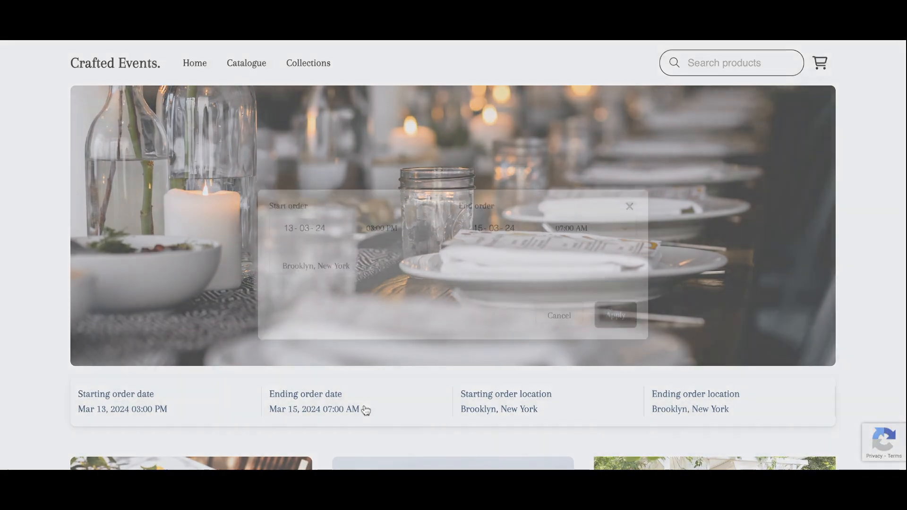
left_click(305, 228)
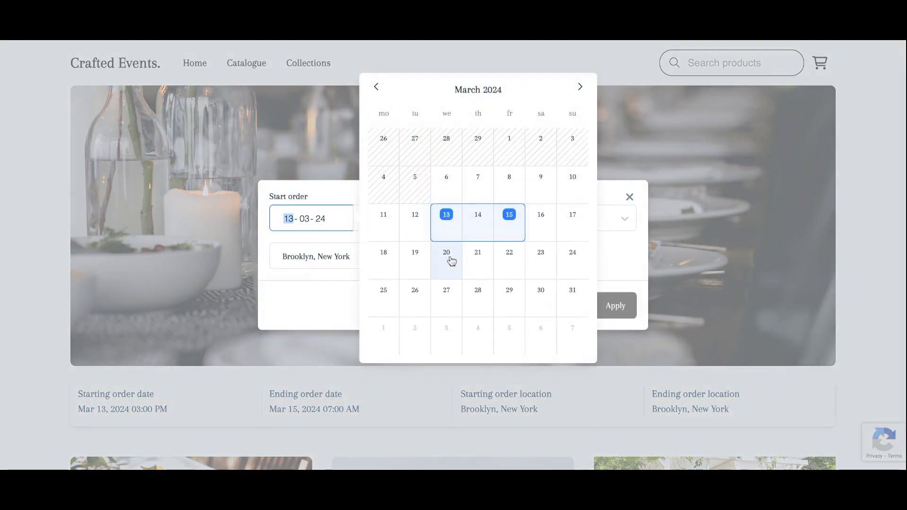
left_click(446, 259)
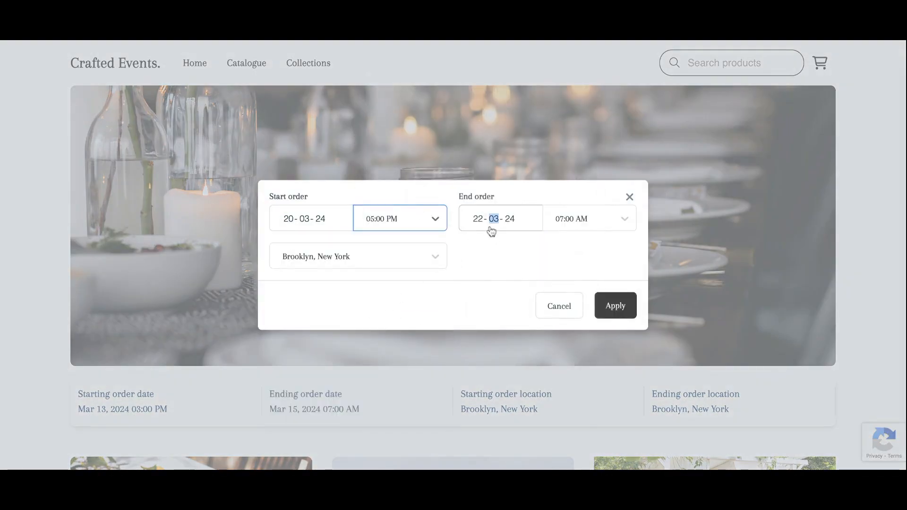
left_click(590, 218)
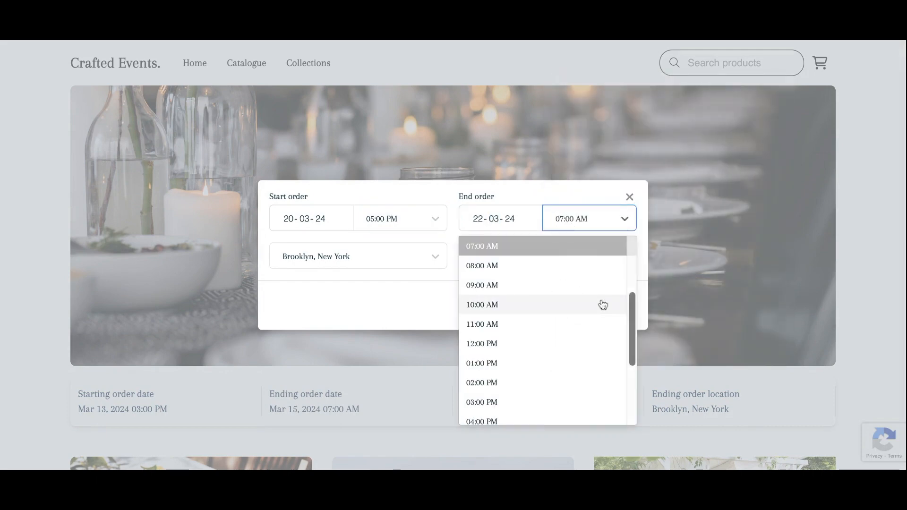
left_click(482, 305)
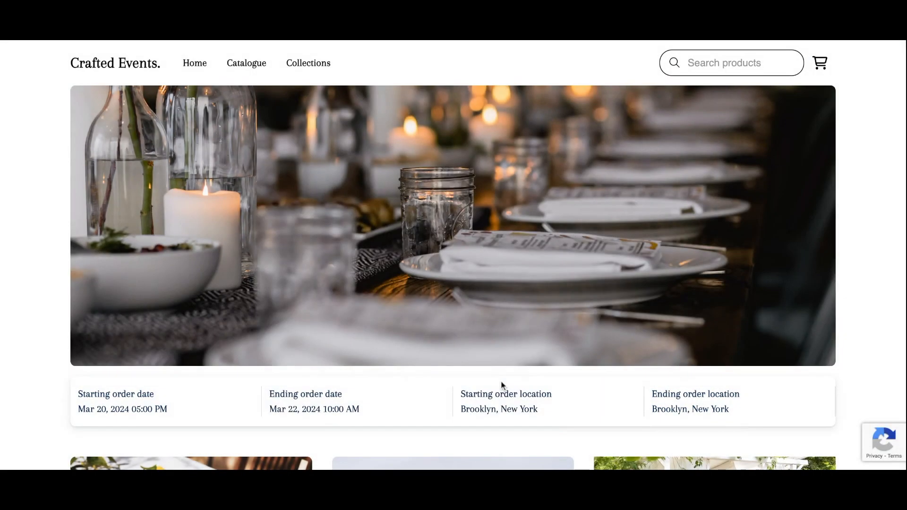
Add the Wooden Wedding Dining Table from Dining products to the cart and proceed to checkout
scroll("down", 3)
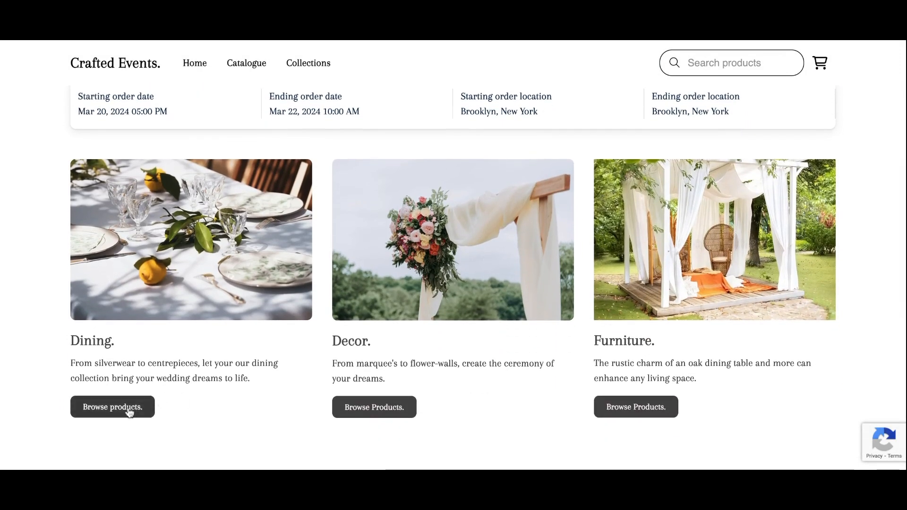
left_click(113, 407)
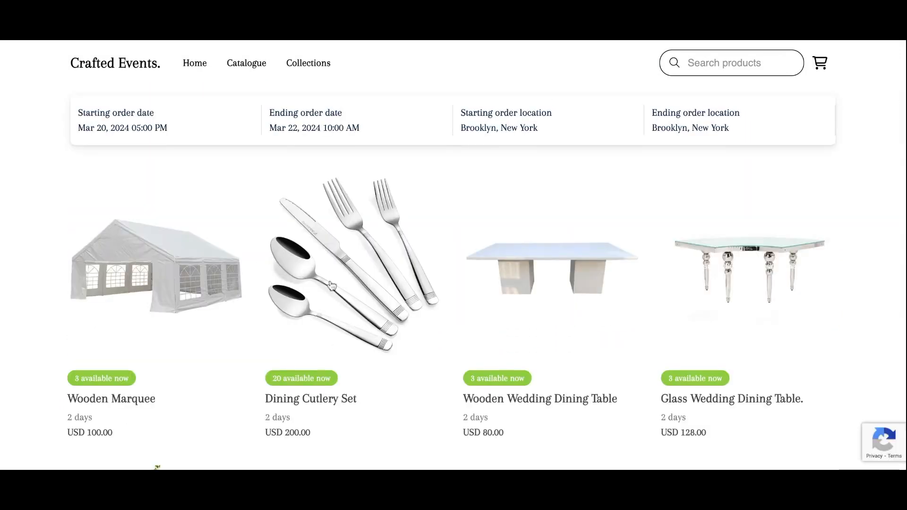
left_click(540, 399)
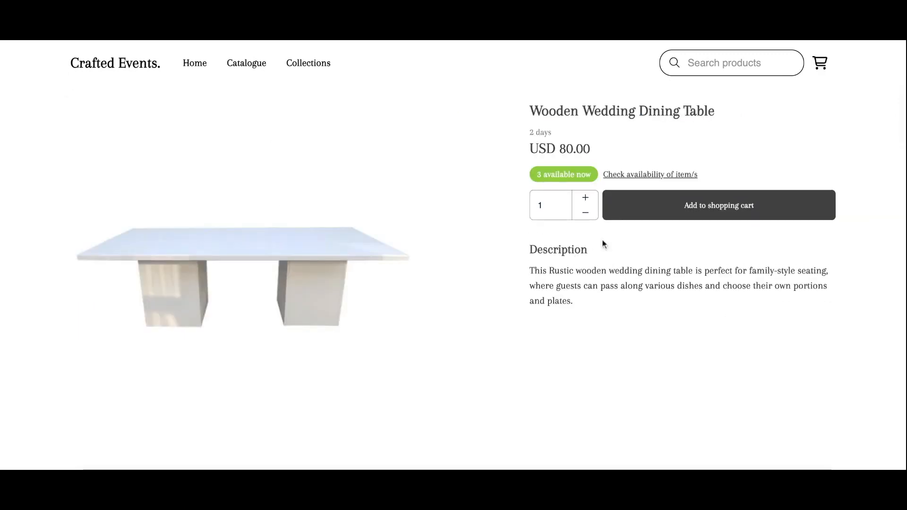
left_click(719, 206)
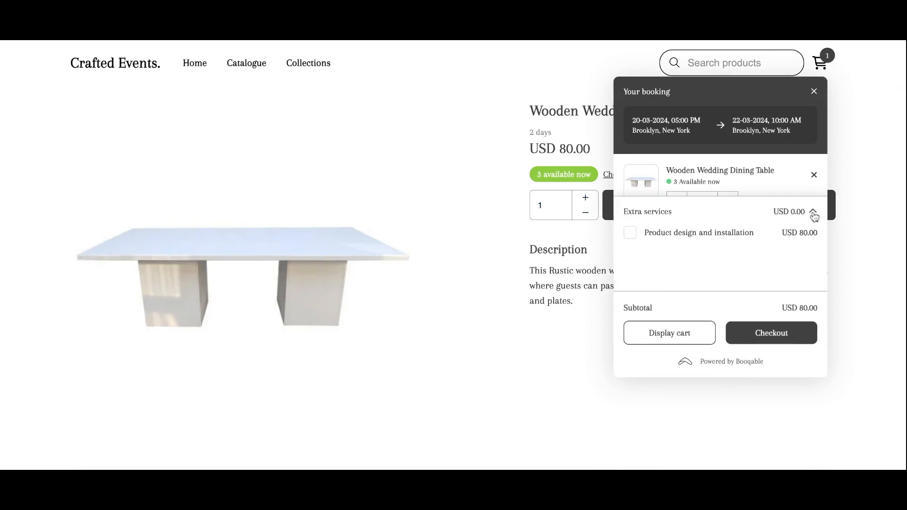
left_click(811, 215)
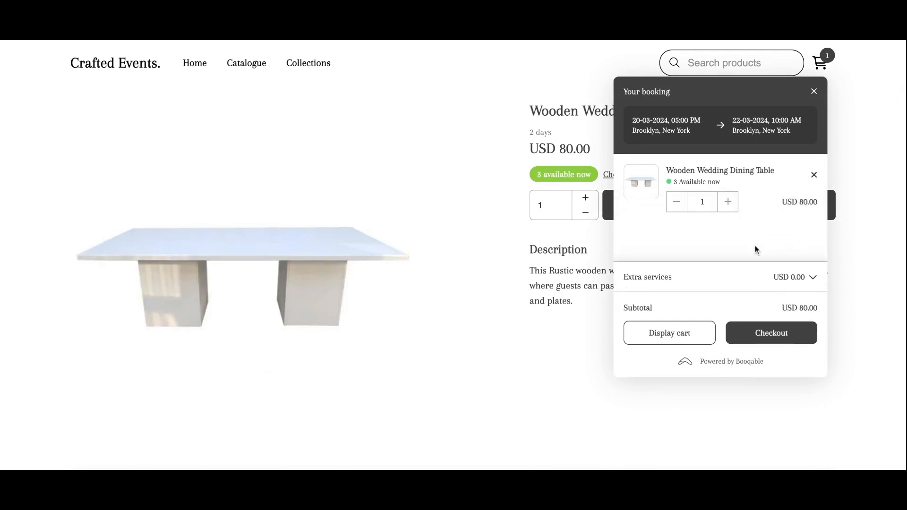
left_click(772, 334)
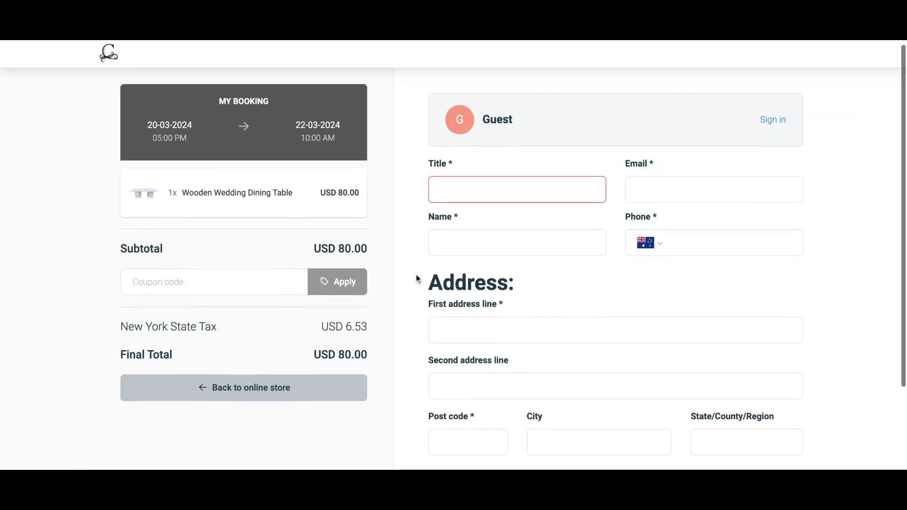
Scroll through the empty customer details form on the checkout page
scroll("down", 3)
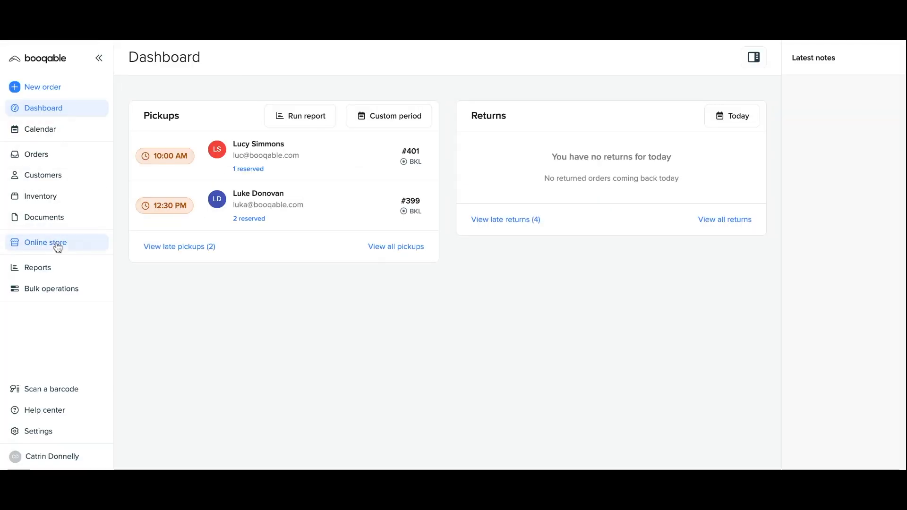
Open Online store from the sidebar and scroll down the Manage your website page
left_click(44, 243)
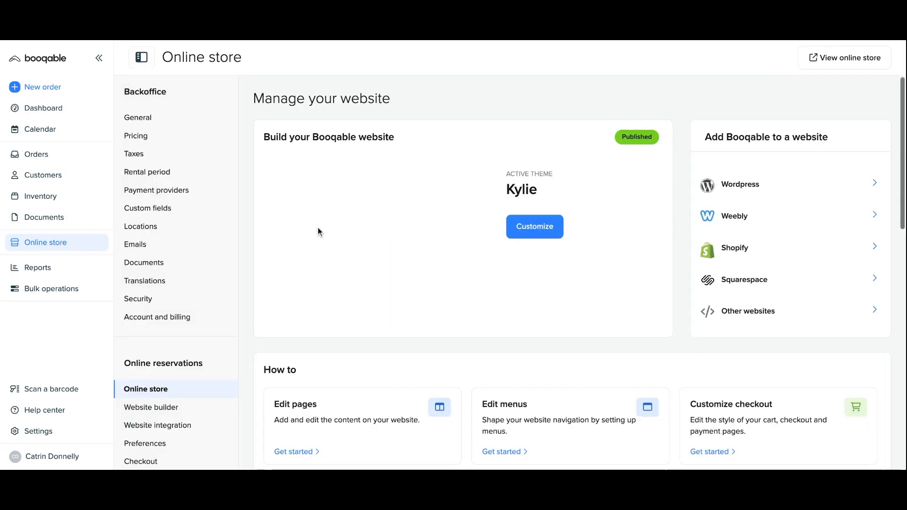
scroll("down", 3)
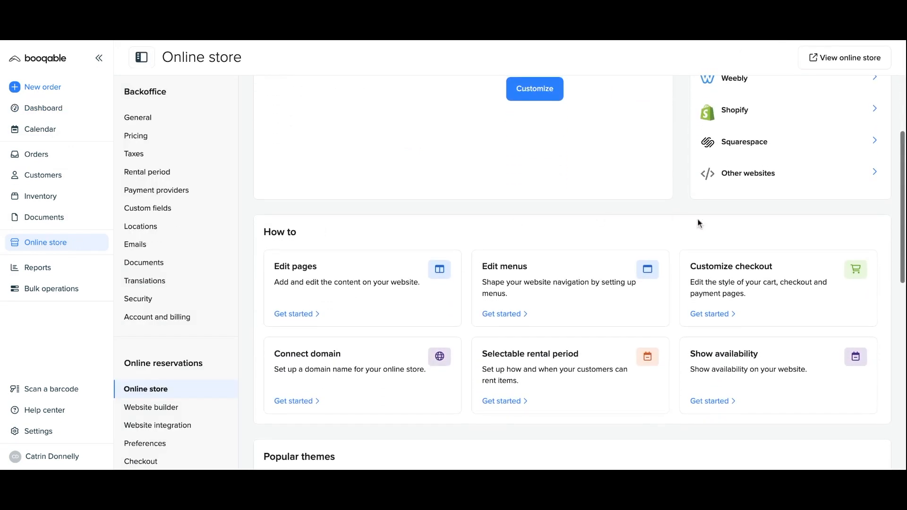
mouse_move(721, 277)
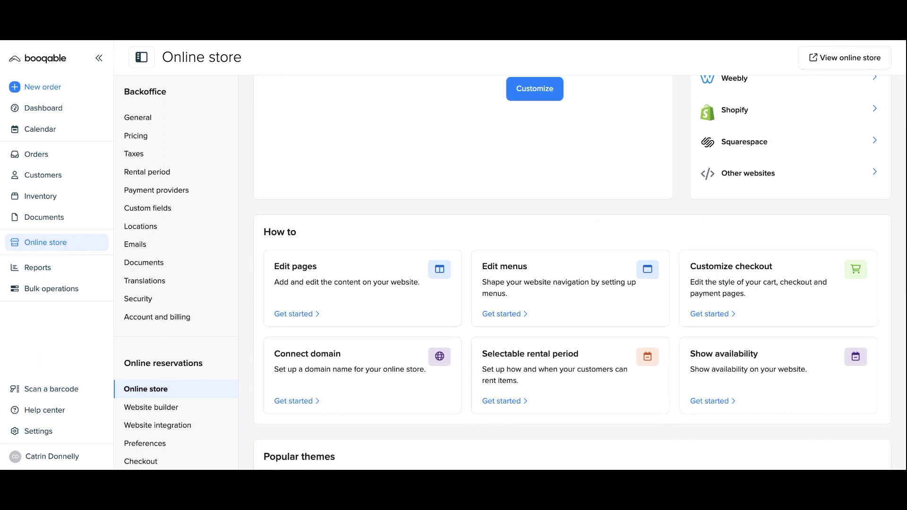
mouse_move(681, 290)
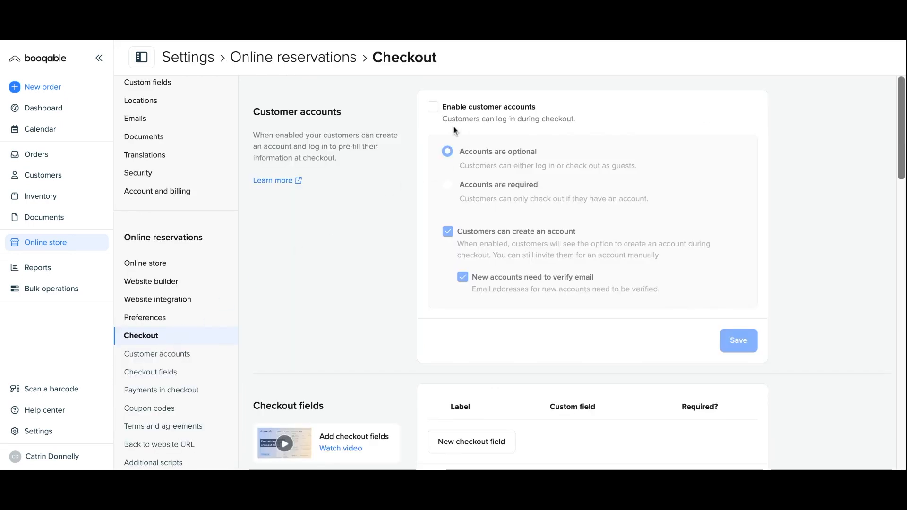
scroll("down", 3)
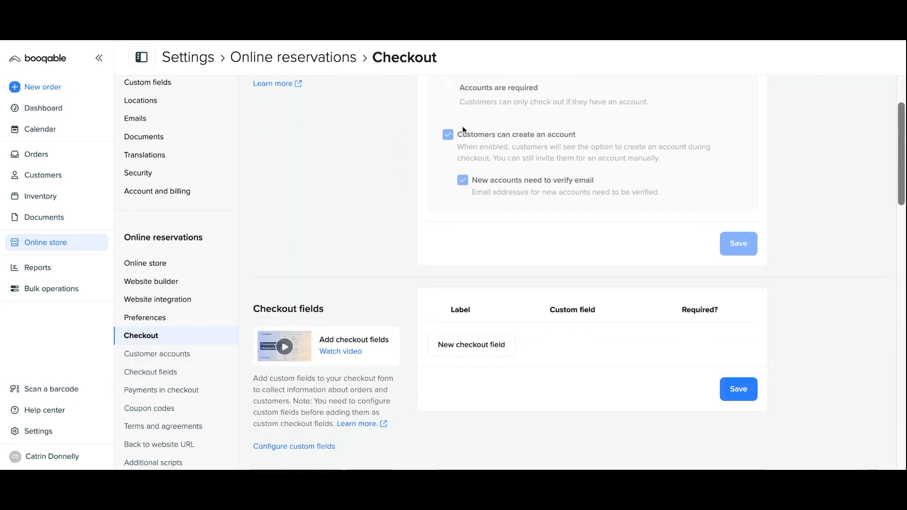
scroll("down", 3)
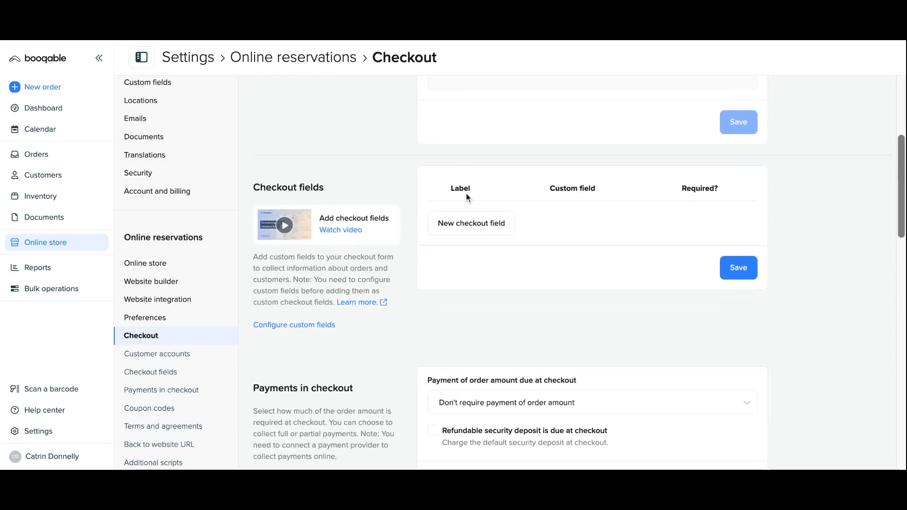
scroll("down", 3)
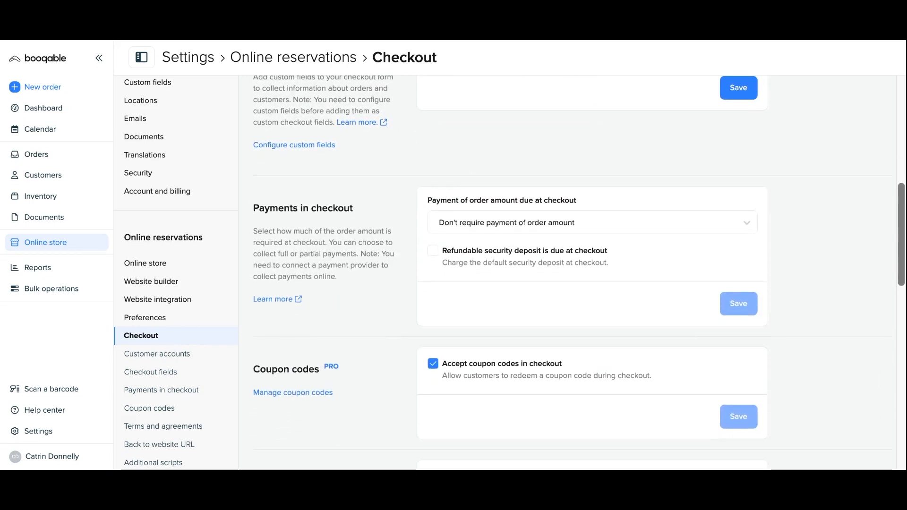
scroll("down", 3)
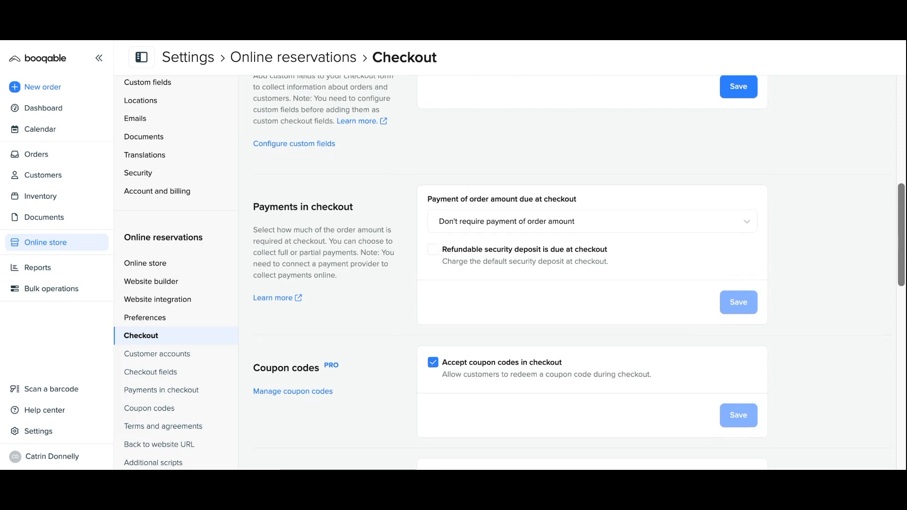
scroll("down", 3)
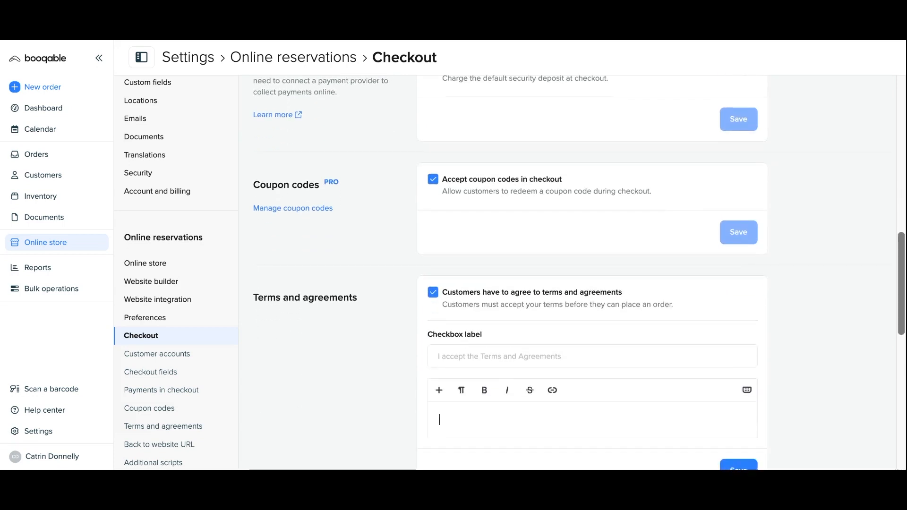
scroll("down", 3)
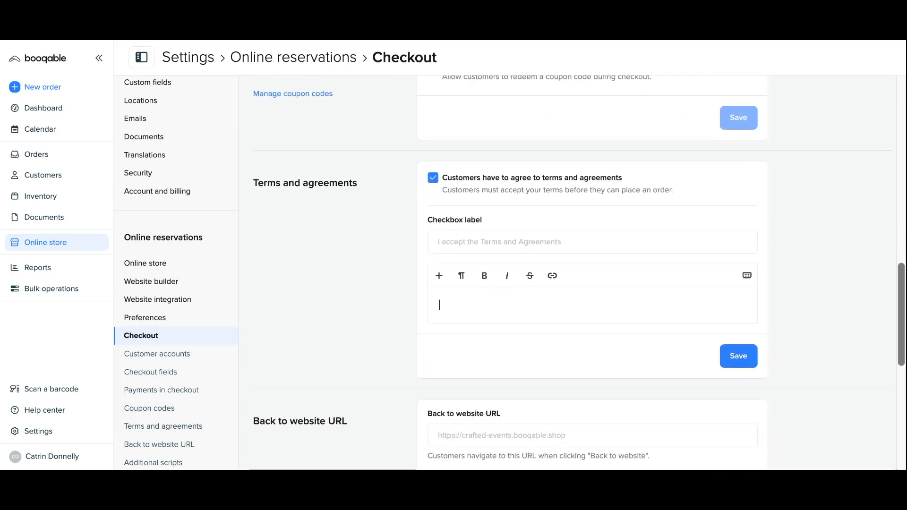
scroll("down", 3)
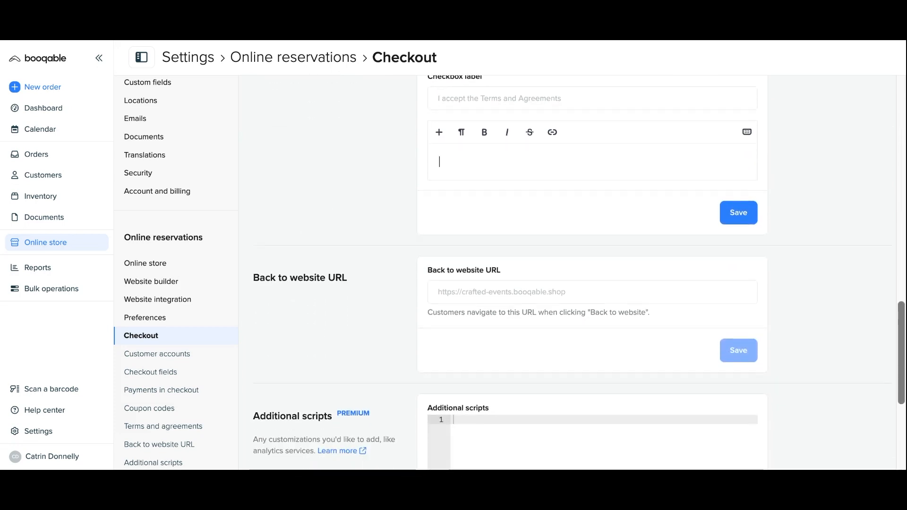
scroll("down", 3)
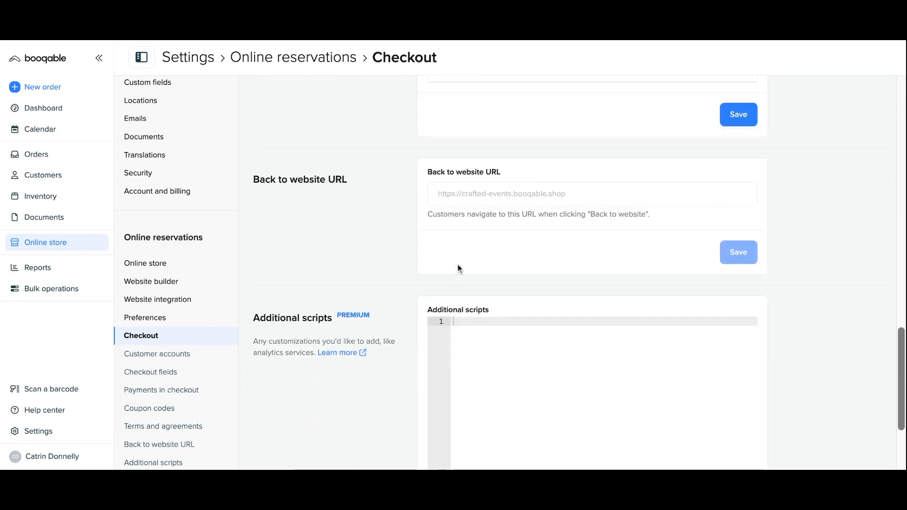
scroll("down", 3)
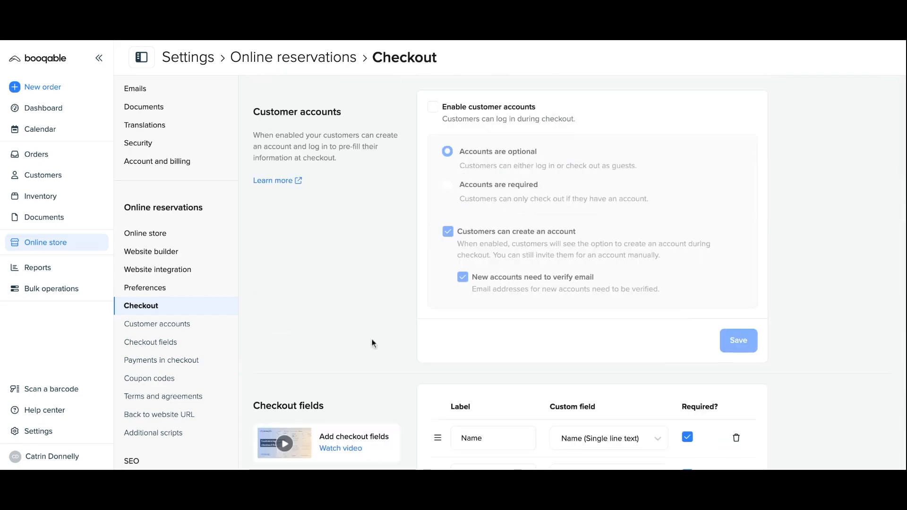
Tick 'Enable customer accounts' and save the Customer accounts card
left_click(433, 107)
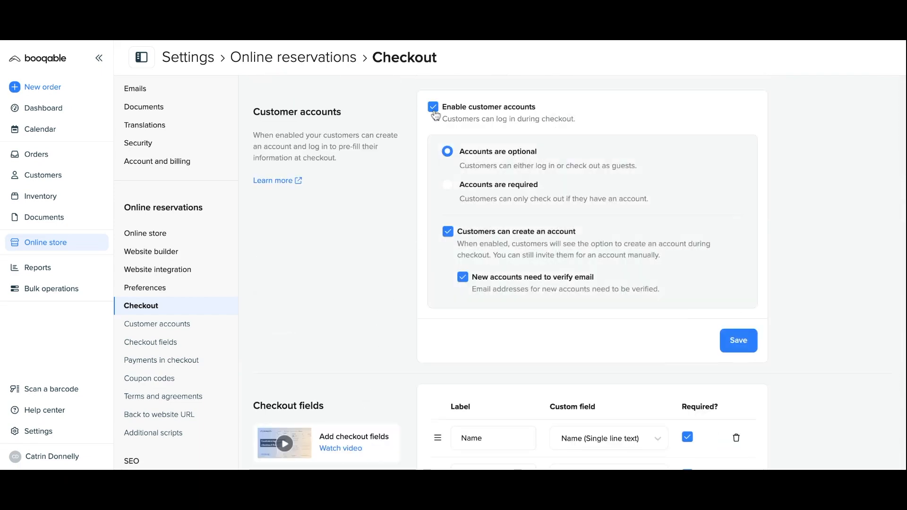
left_click(739, 341)
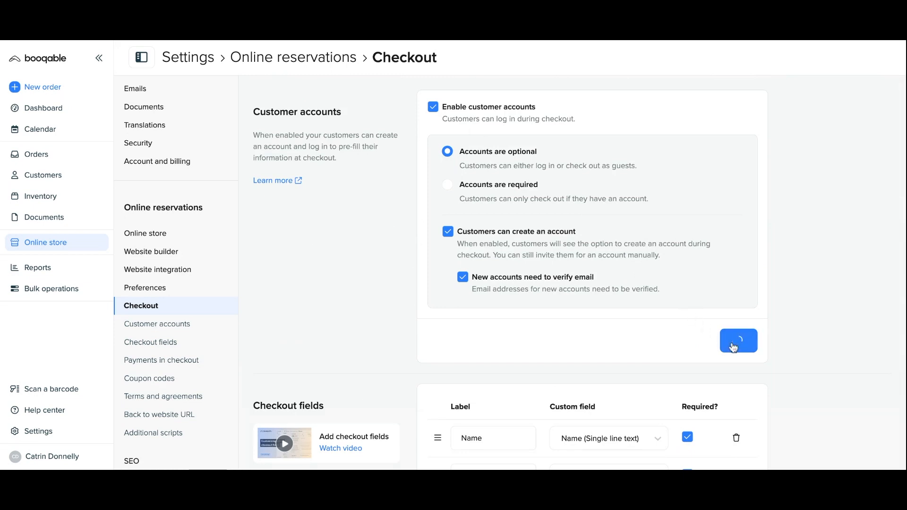
left_click(739, 341)
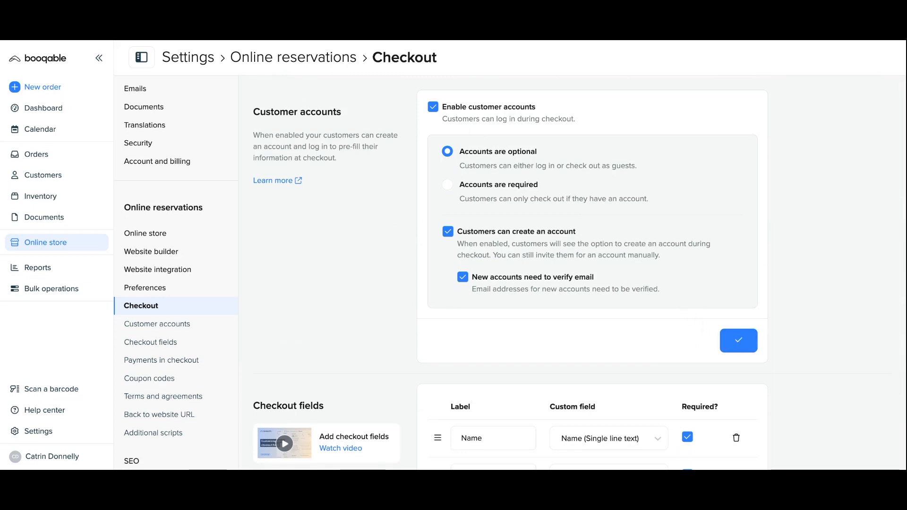
left_click(739, 341)
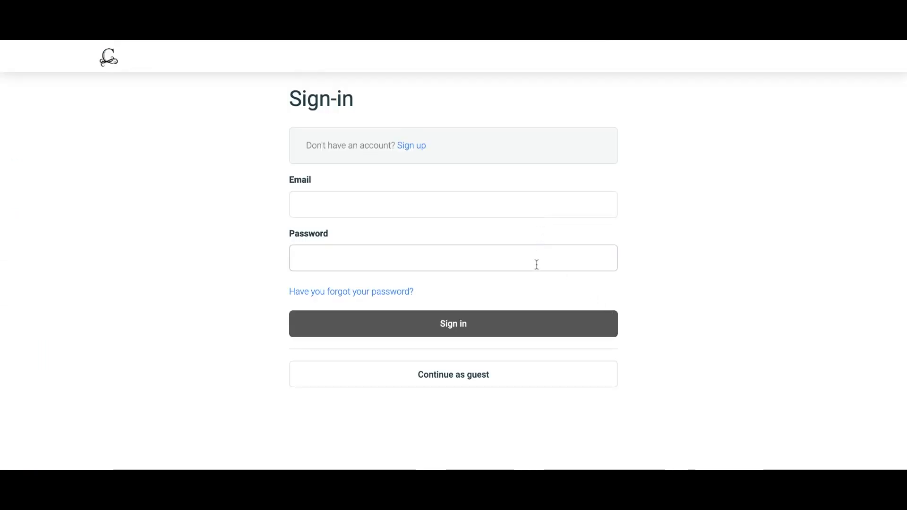
mouse_move(411, 151)
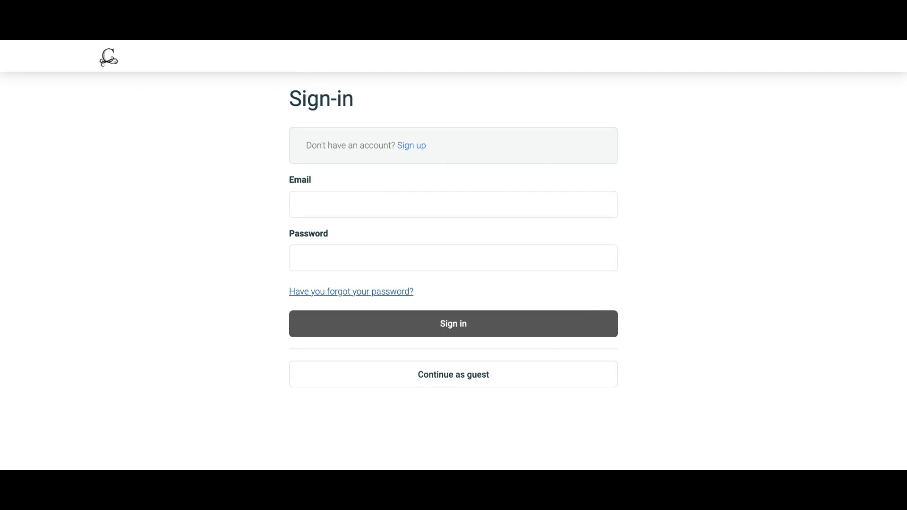
mouse_move(389, 321)
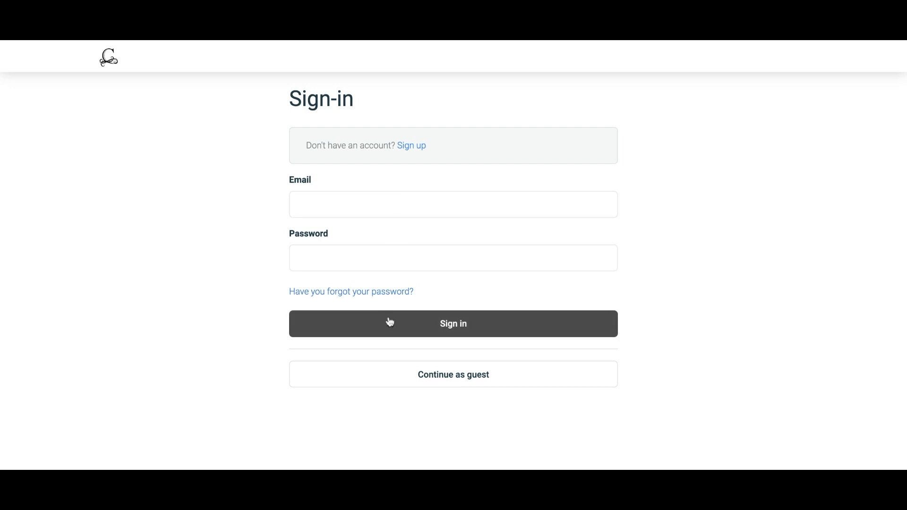
mouse_move(406, 383)
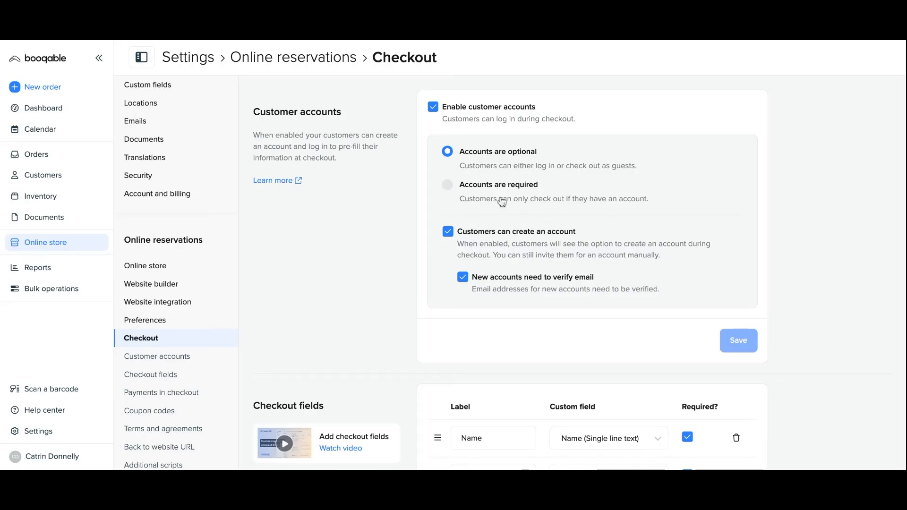
Set customer accounts to 'Accounts are required' and save
left_click(446, 185)
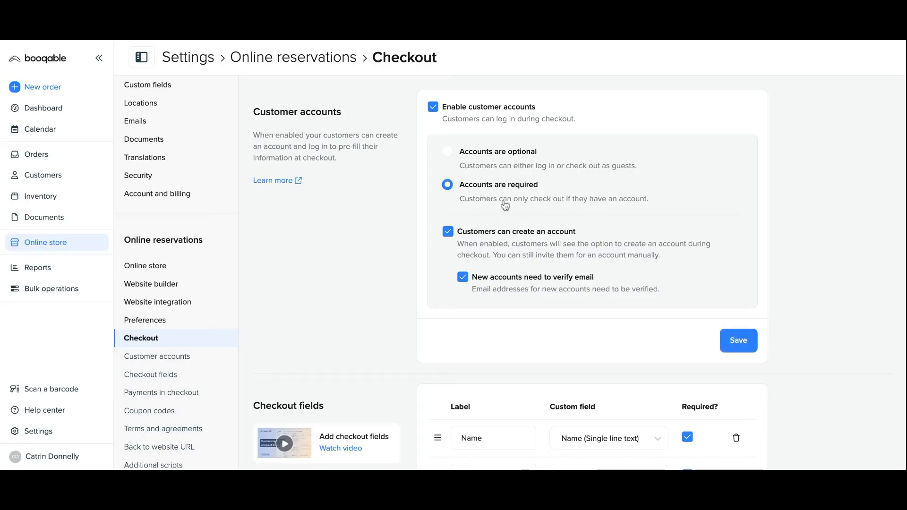
left_click(739, 341)
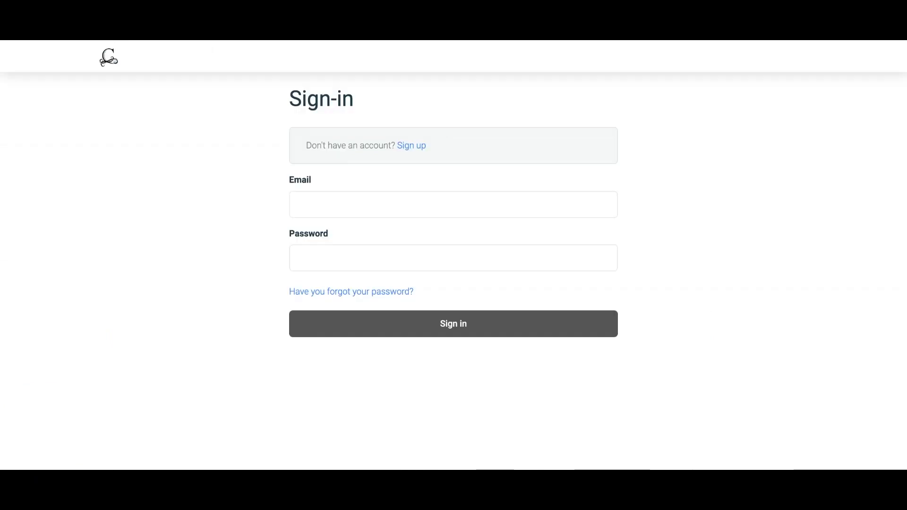
mouse_move(305, 191)
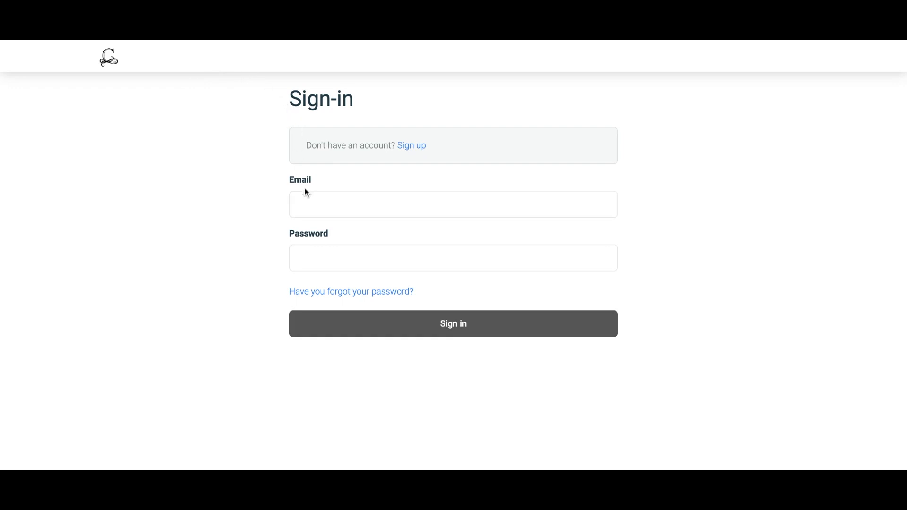
mouse_move(328, 323)
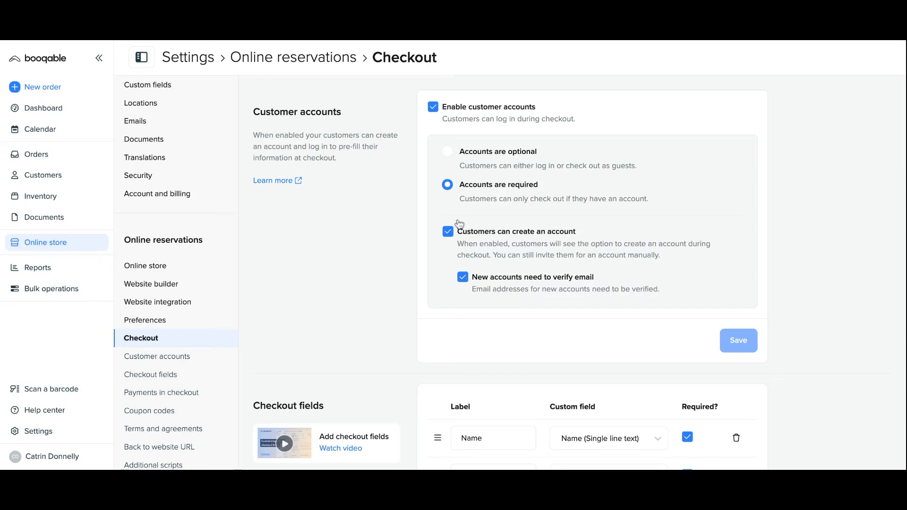
Switch customer accounts back to 'Accounts are optional' and scroll down to Checkout fields
left_click(447, 152)
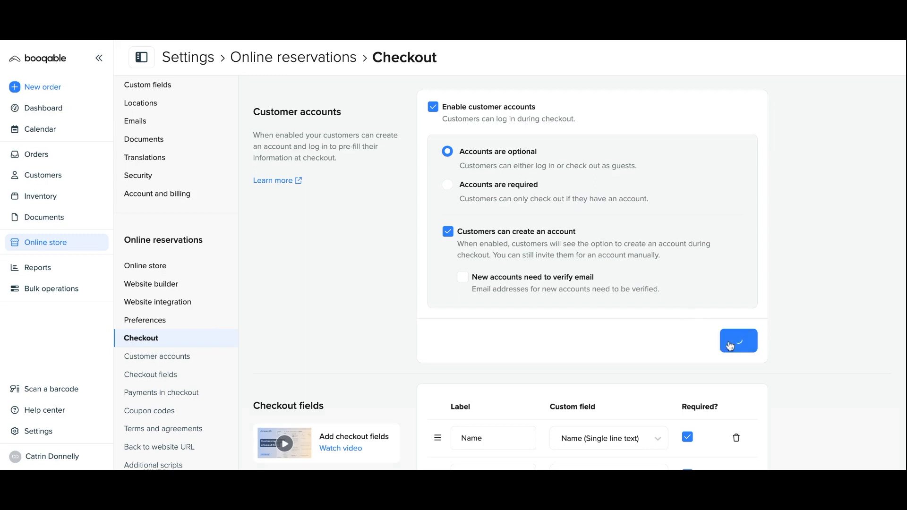
scroll("down", 3)
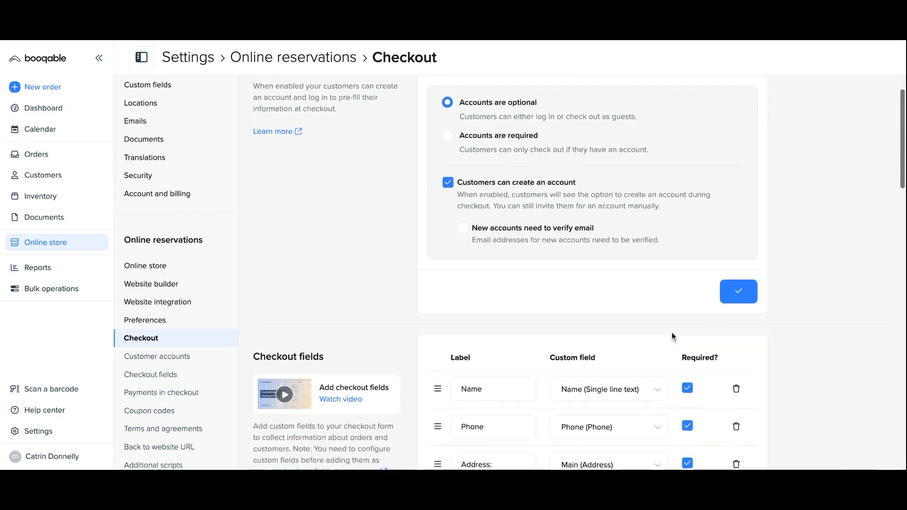
scroll("down", 3)
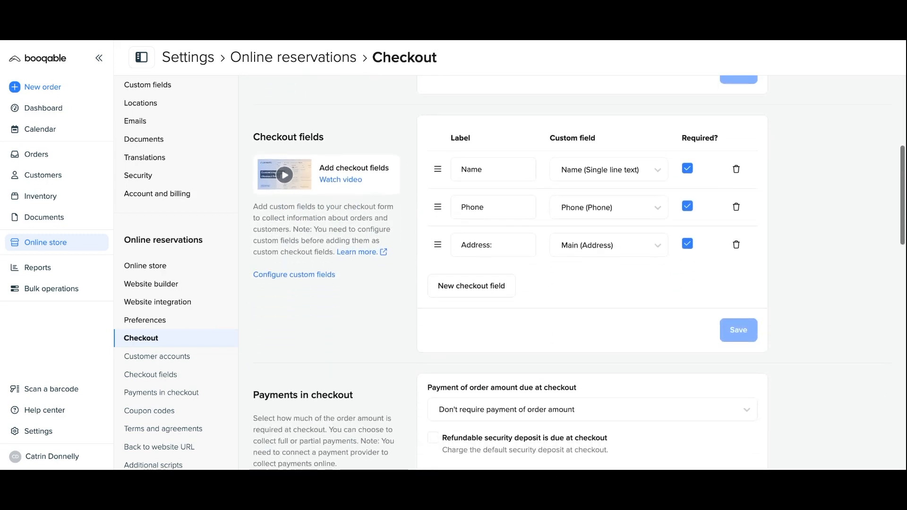
mouse_move(320, 287)
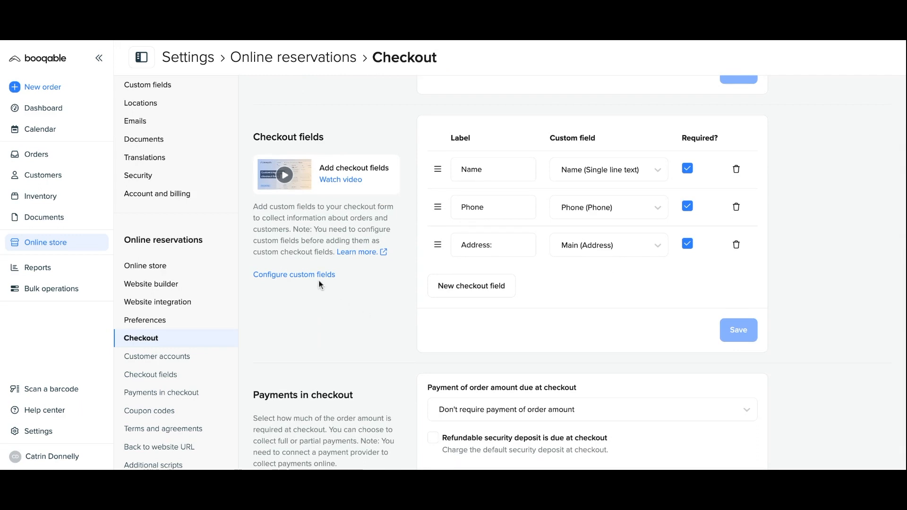
Follow 'Configure custom fields' under Checkout fields and scroll the Custom fields page
left_click(294, 274)
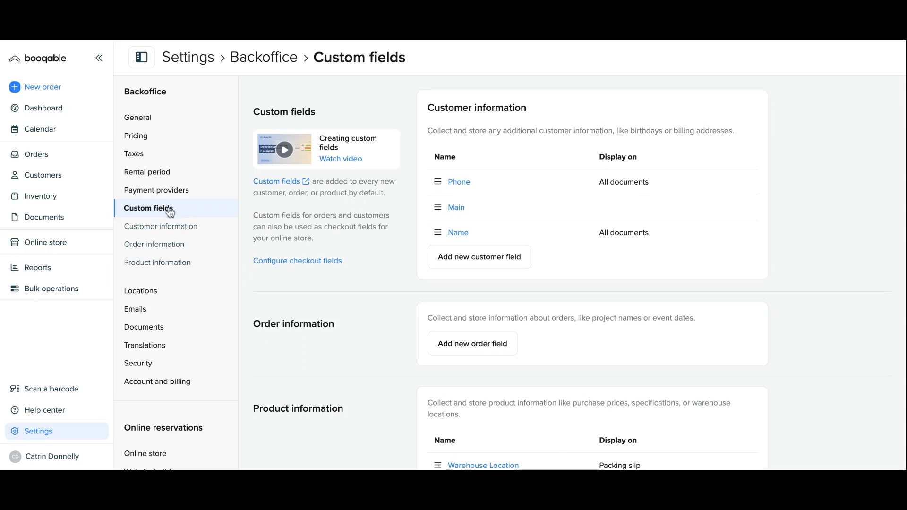
mouse_move(394, 273)
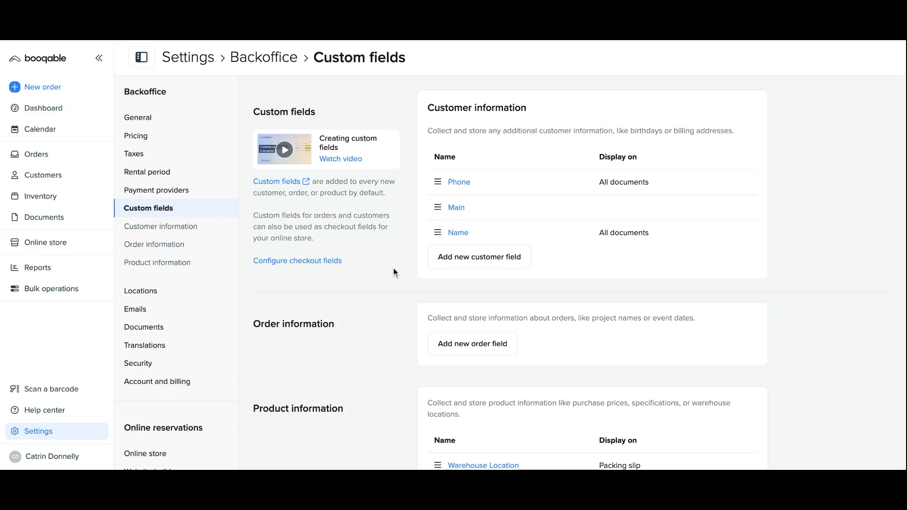
scroll("down", 3)
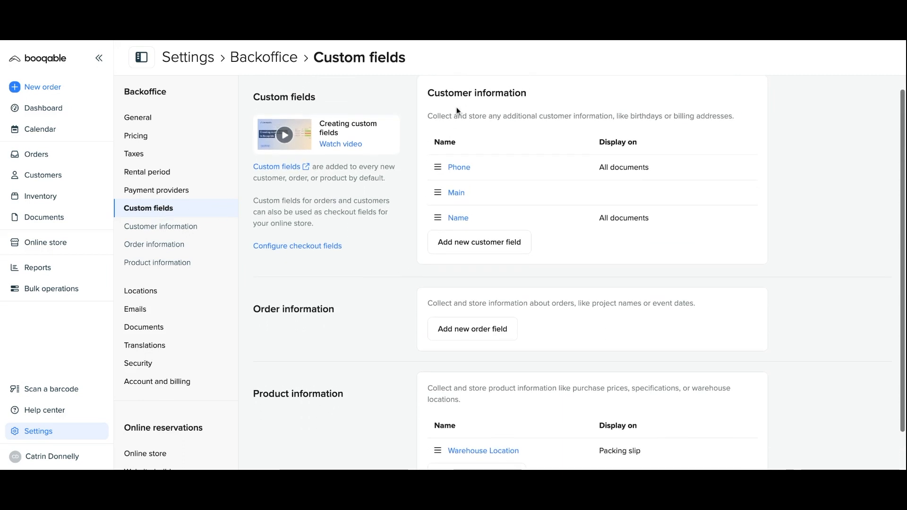
mouse_move(466, 313)
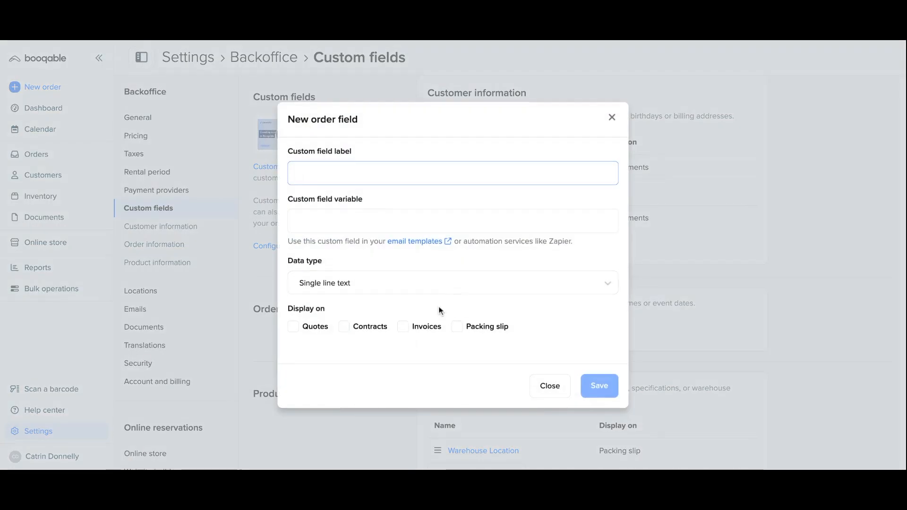
Label the new order field 'Event venue', choose Multi-line text, and show it on packing slips
type("Event v")
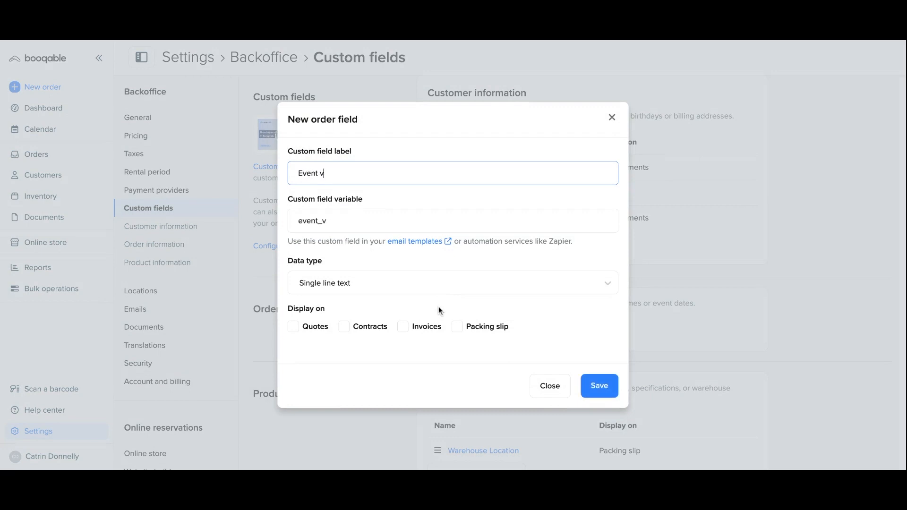
type("enue")
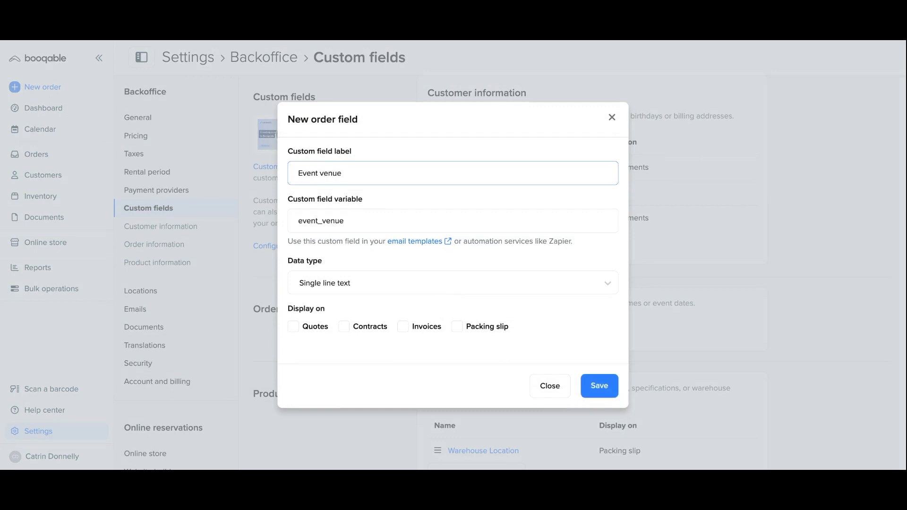
left_click(453, 283)
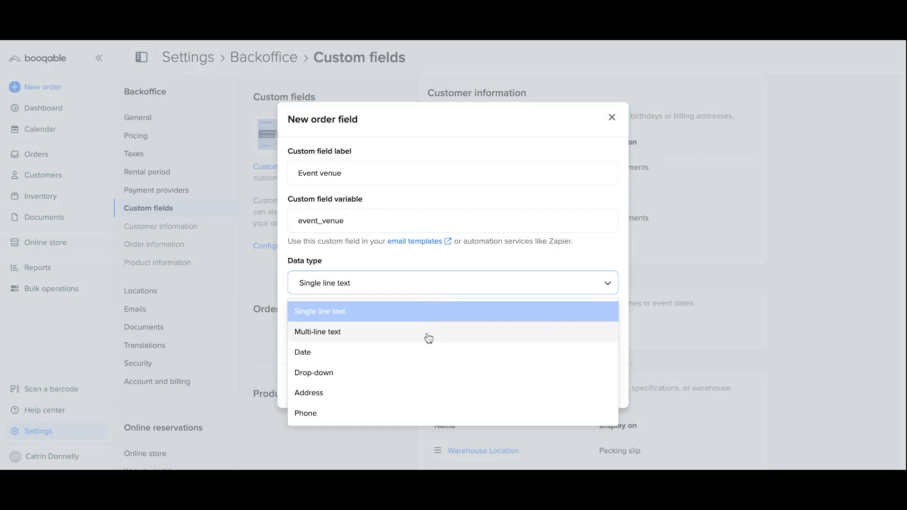
left_click(318, 331)
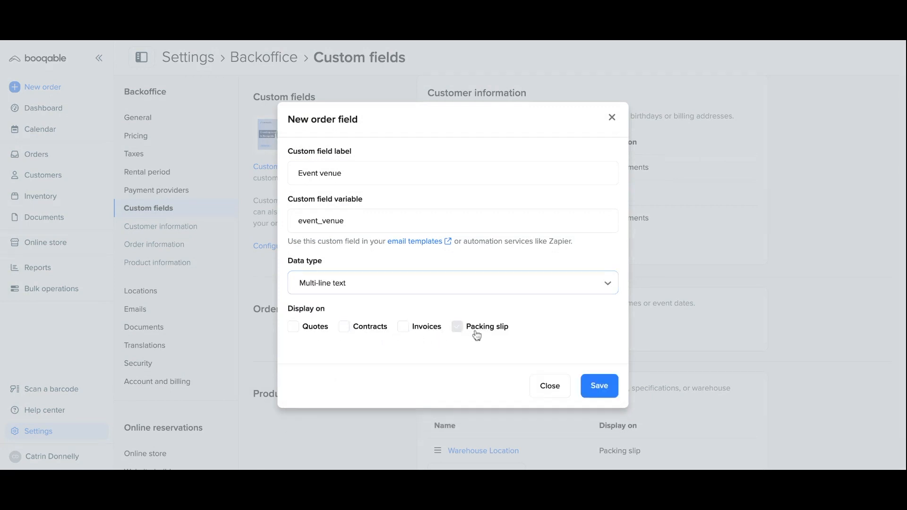
left_click(457, 326)
type("details:")
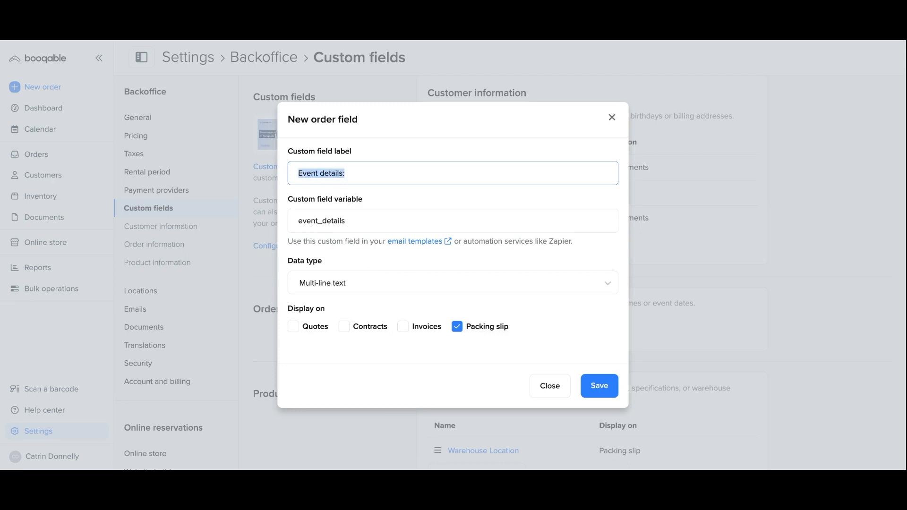
Correct the field label to 'Event venue details' and save the order field
type("Helment size:")
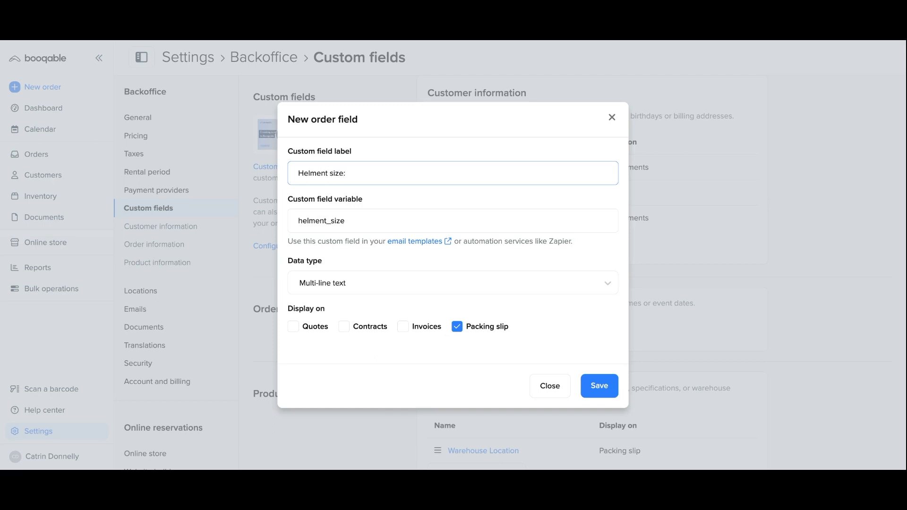
type("p")
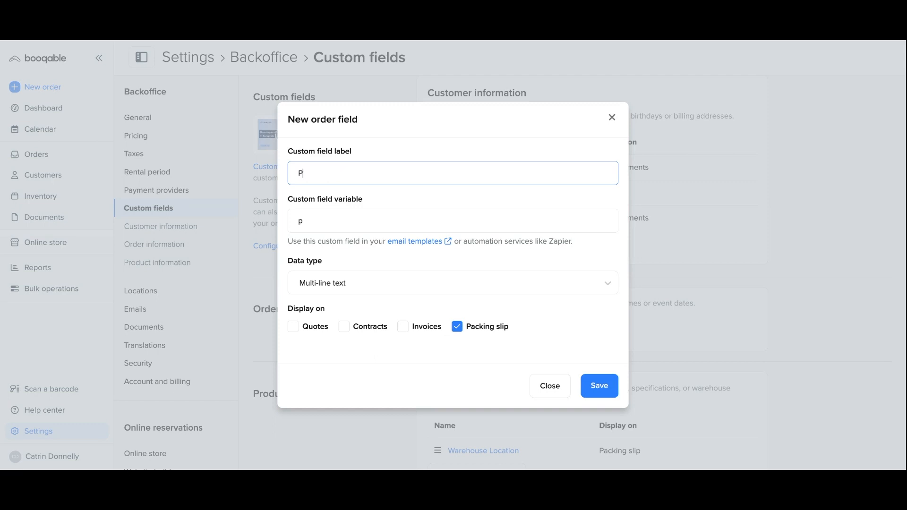
type("roject")
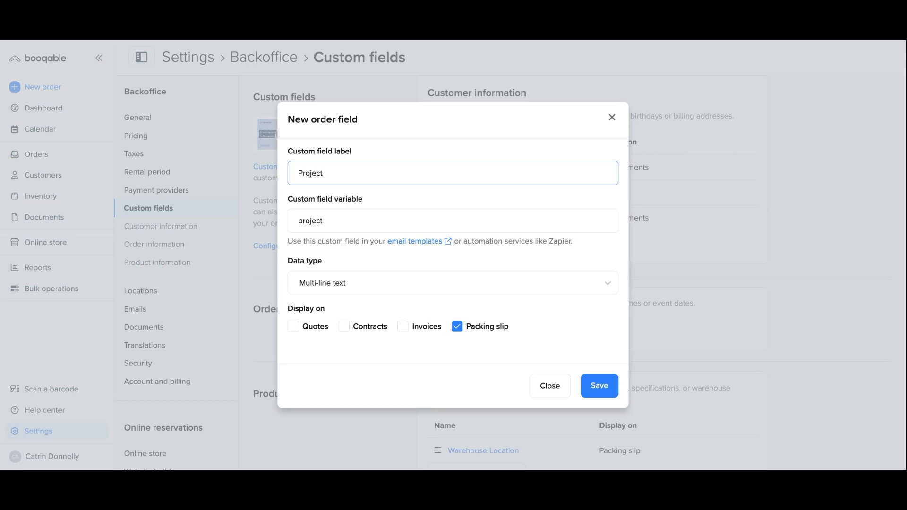
type("manage")
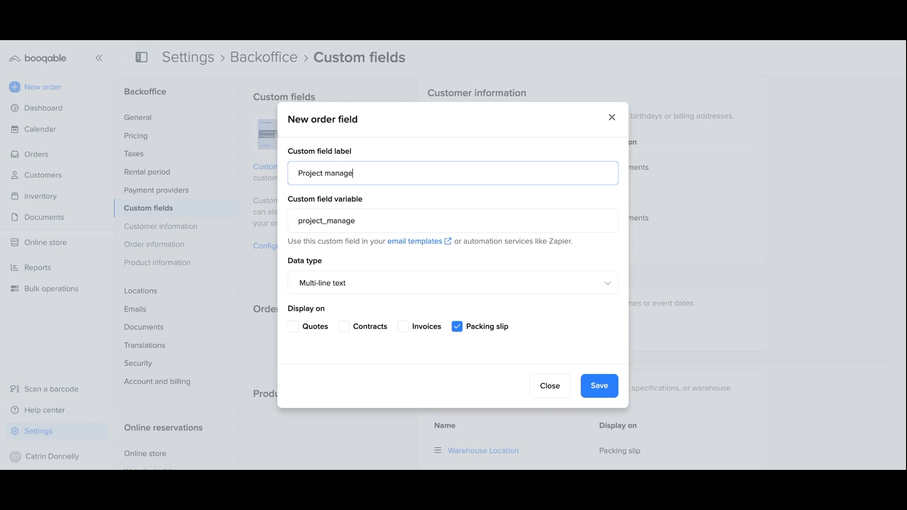
type("r")
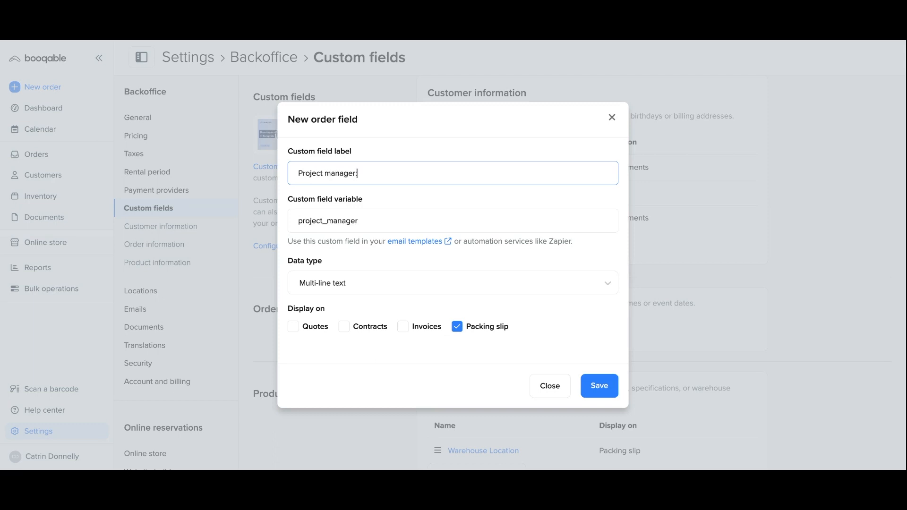
double_click(334, 174)
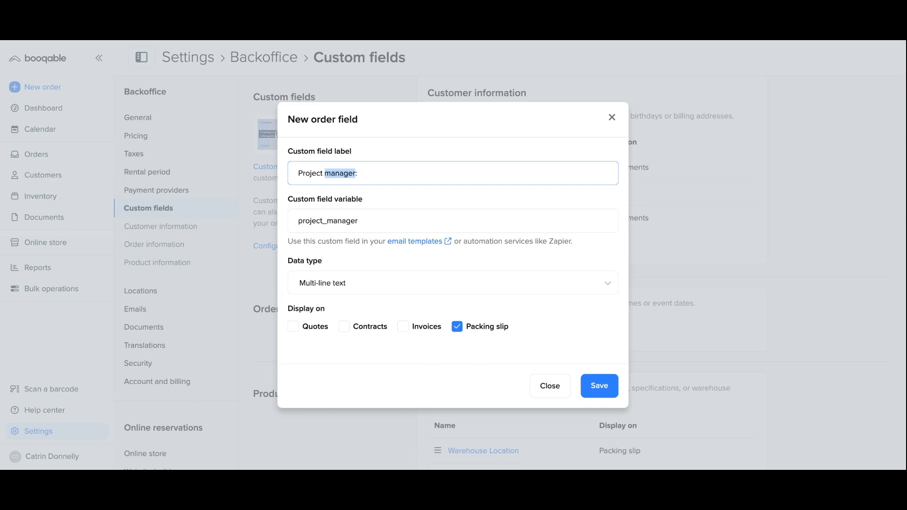
type("Event")
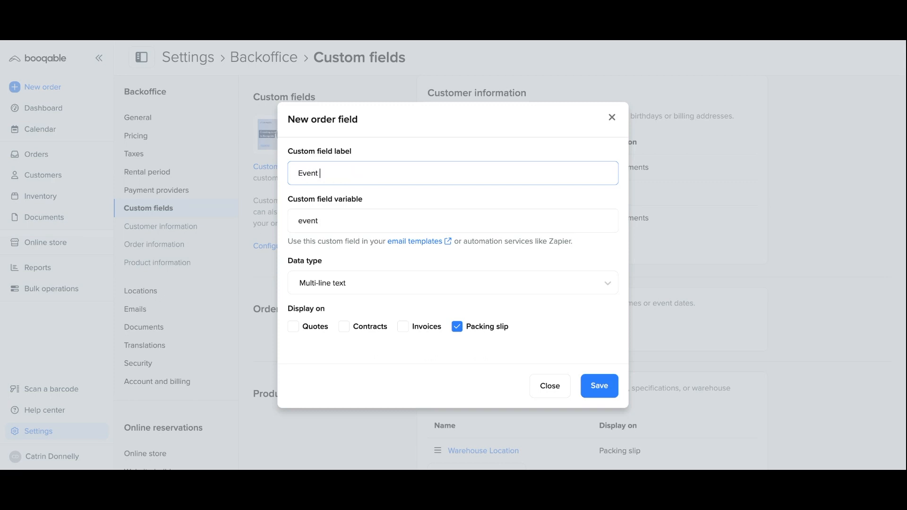
type("venue details")
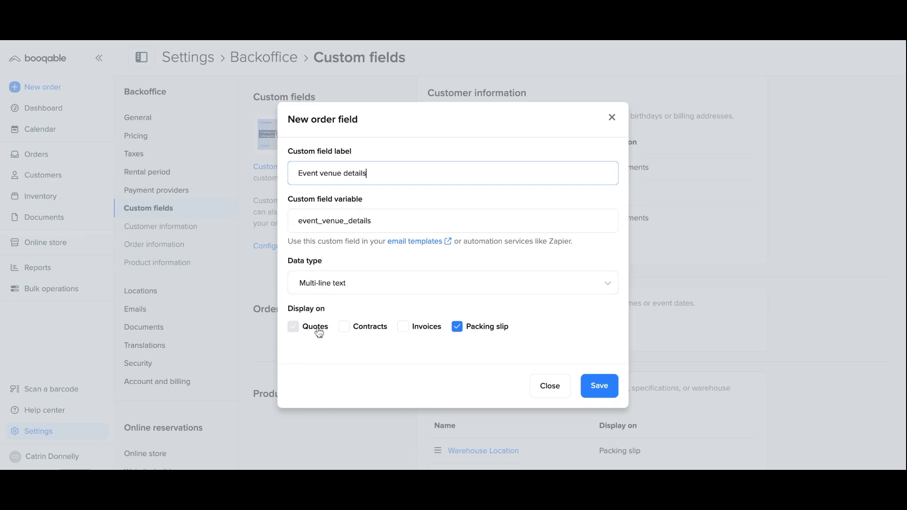
left_click(293, 327)
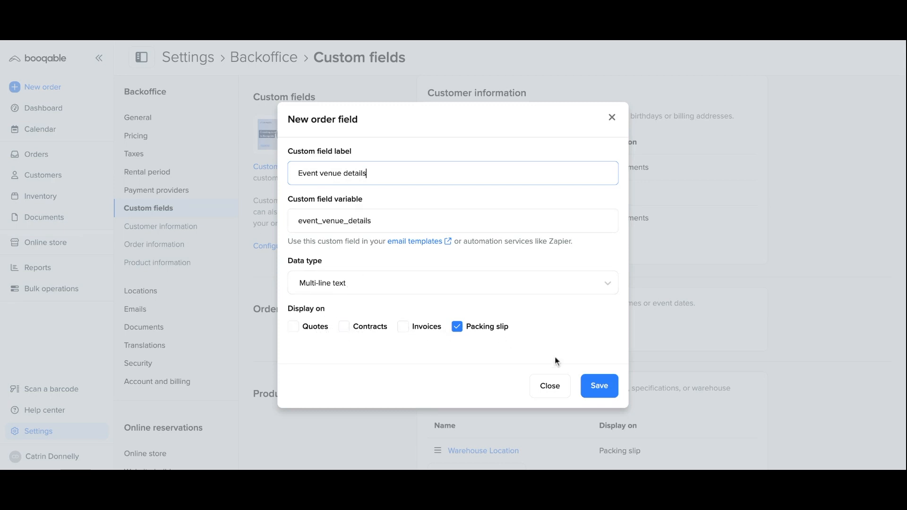
left_click(599, 386)
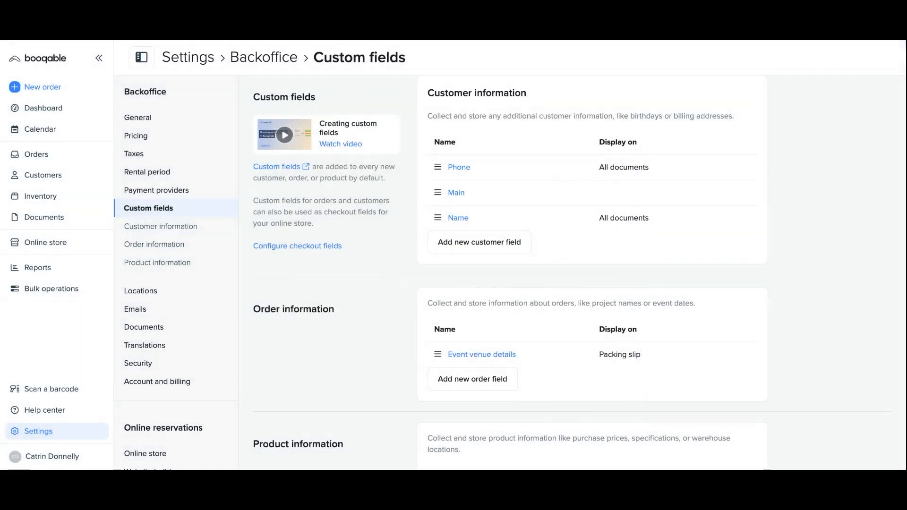
mouse_move(311, 252)
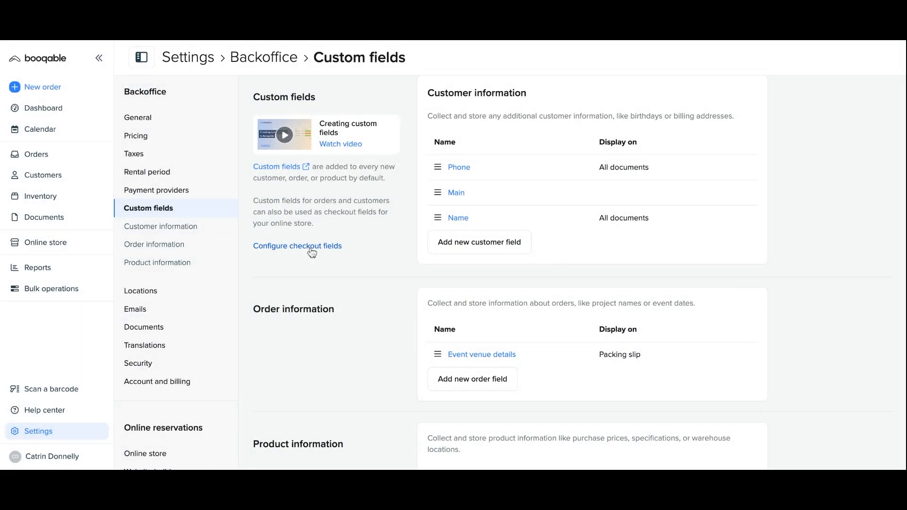
Add a required checkout field labelled 'Event' linked to Event venue details, and save
left_click(297, 246)
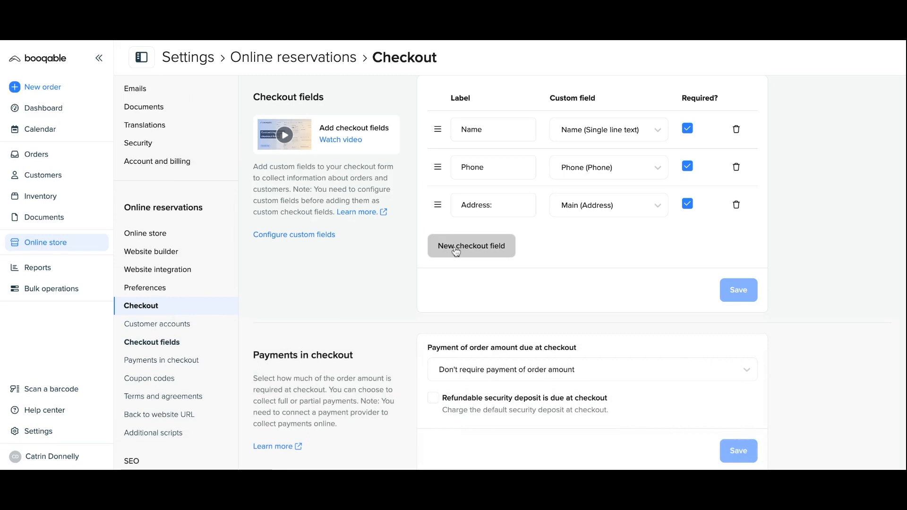
mouse_move(171, 350)
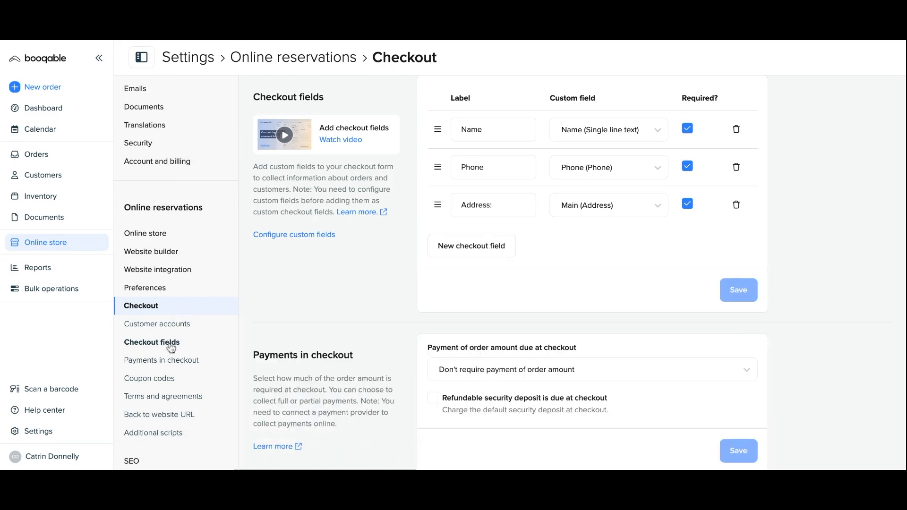
left_click(472, 246)
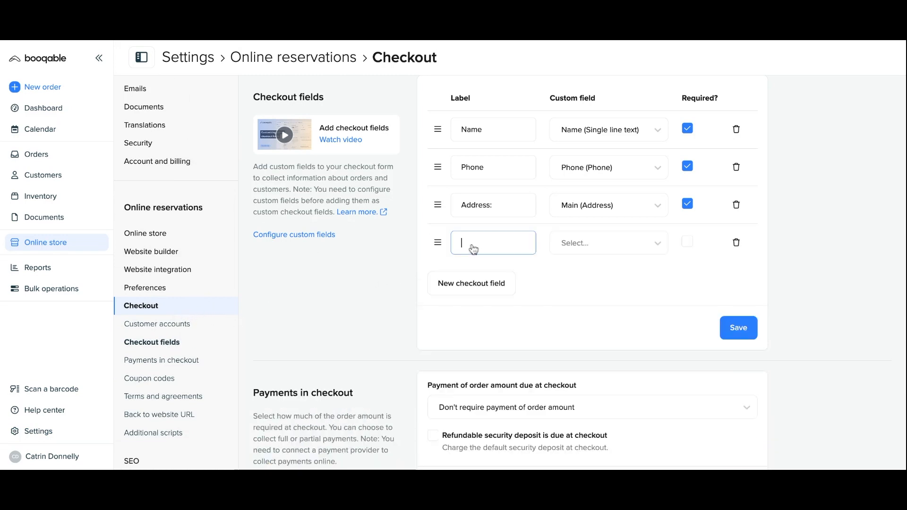
type("Event venue deta")
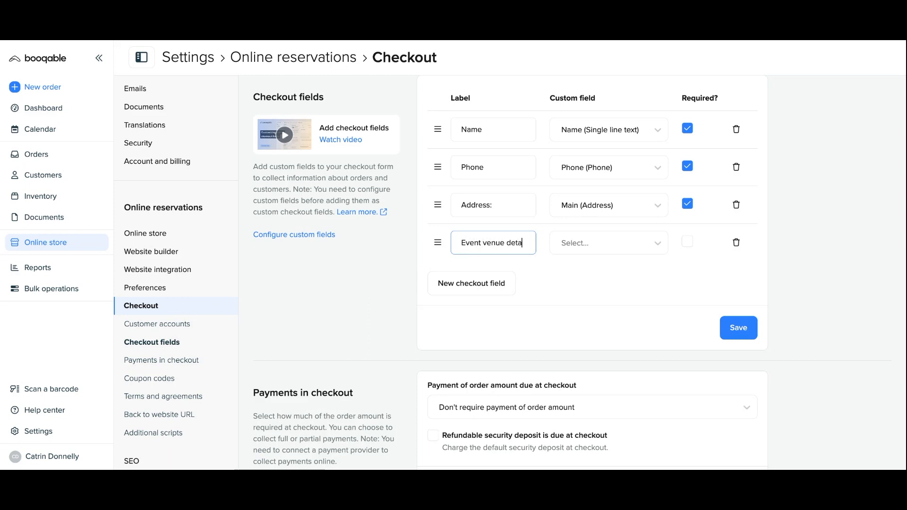
left_click(609, 242)
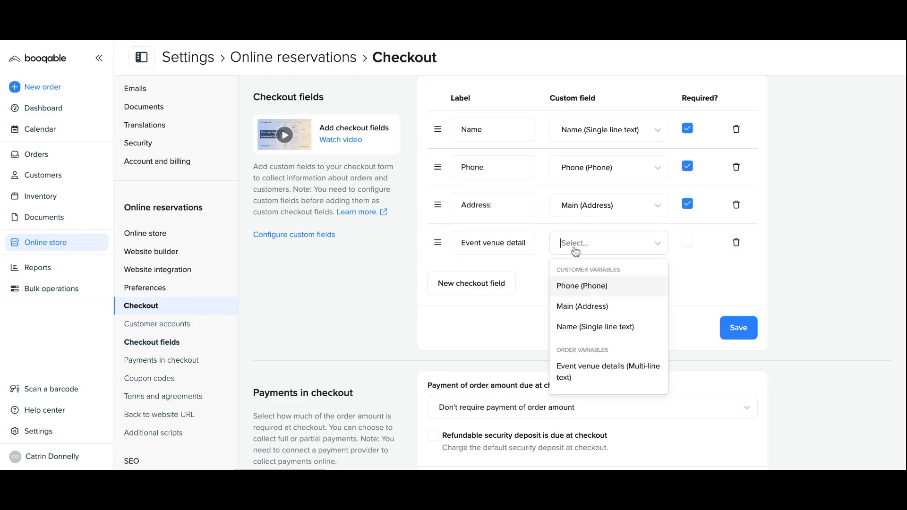
left_click(608, 371)
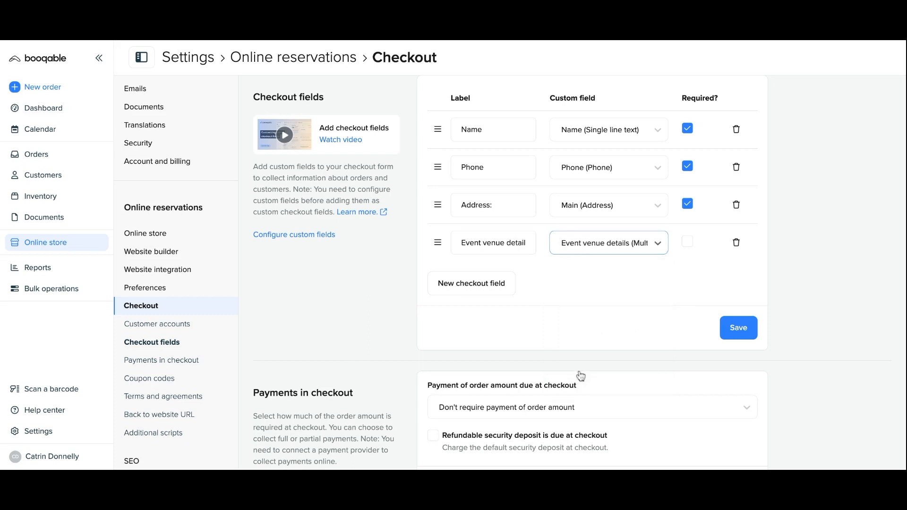
left_click(687, 242)
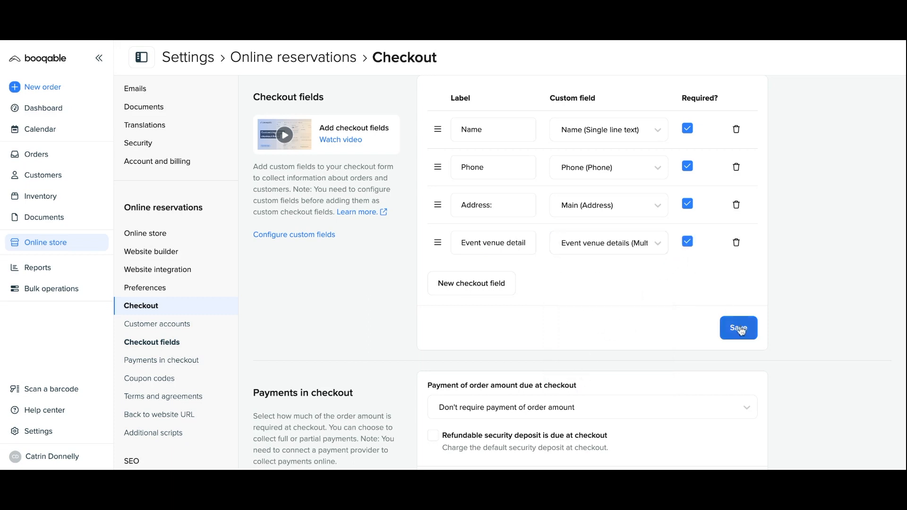
left_click(739, 328)
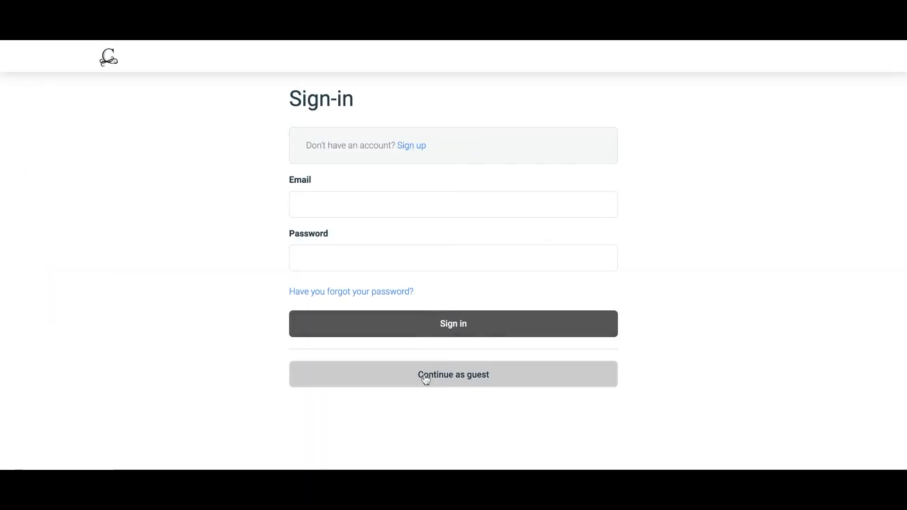
Continue as guest and describe the venue: a small reception hall behind the royal cathedral church
left_click(453, 375)
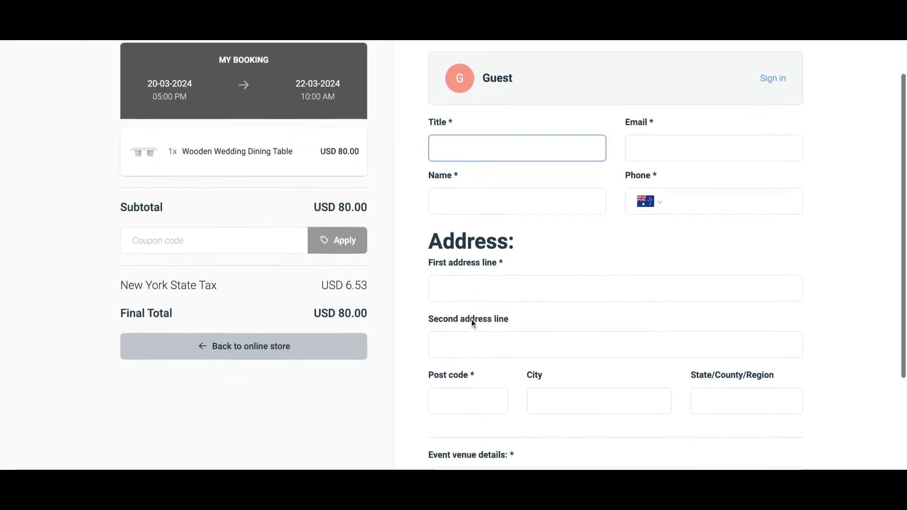
scroll("down", 3)
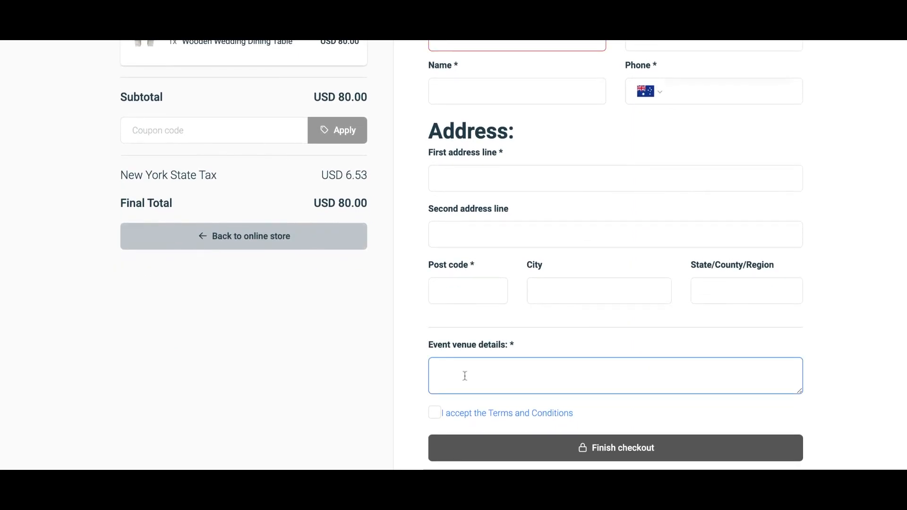
type("This event is")
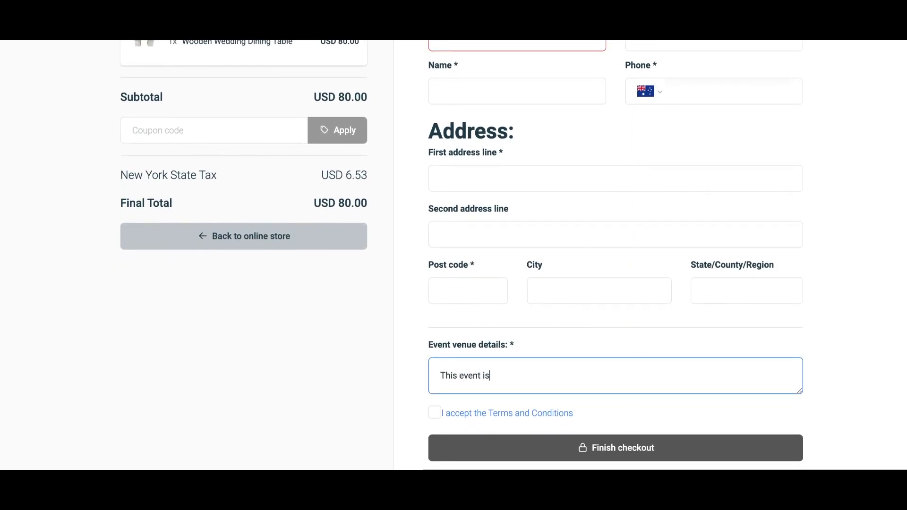
type("held in a")
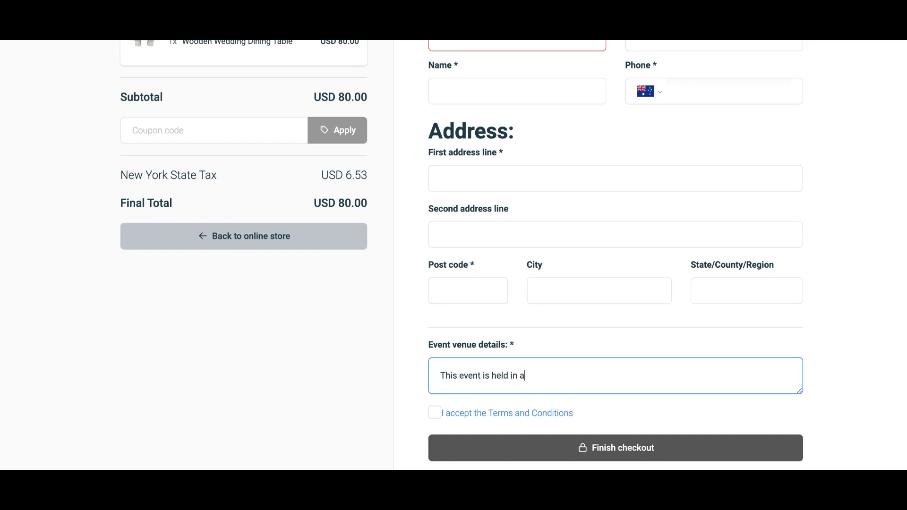
type("small reception hall at th")
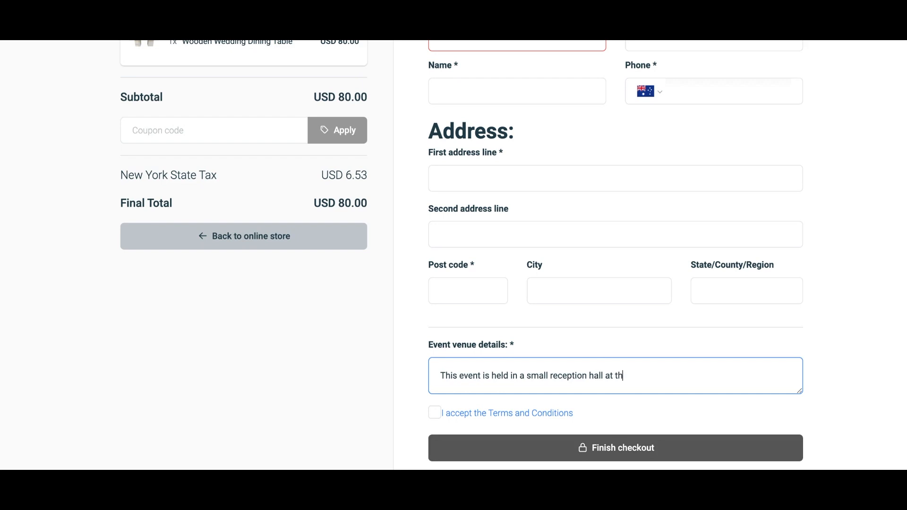
type("e back of the roy")
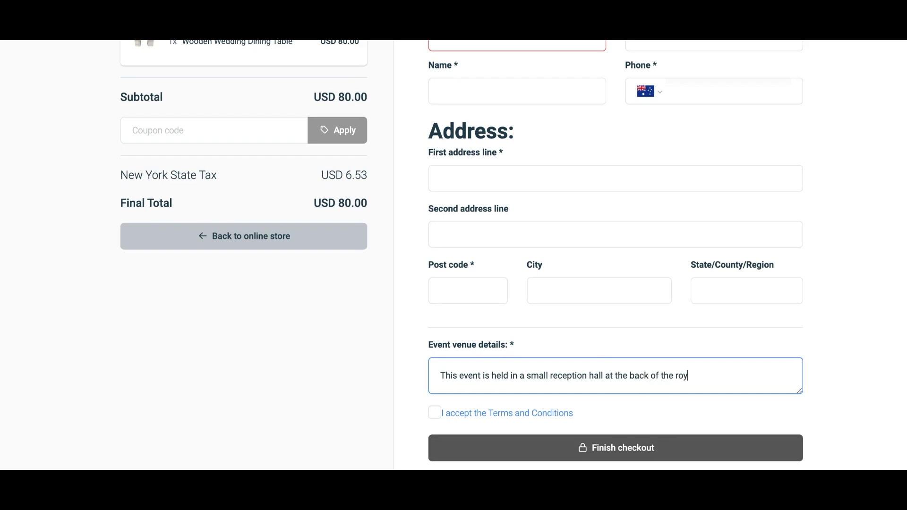
type("al cathed")
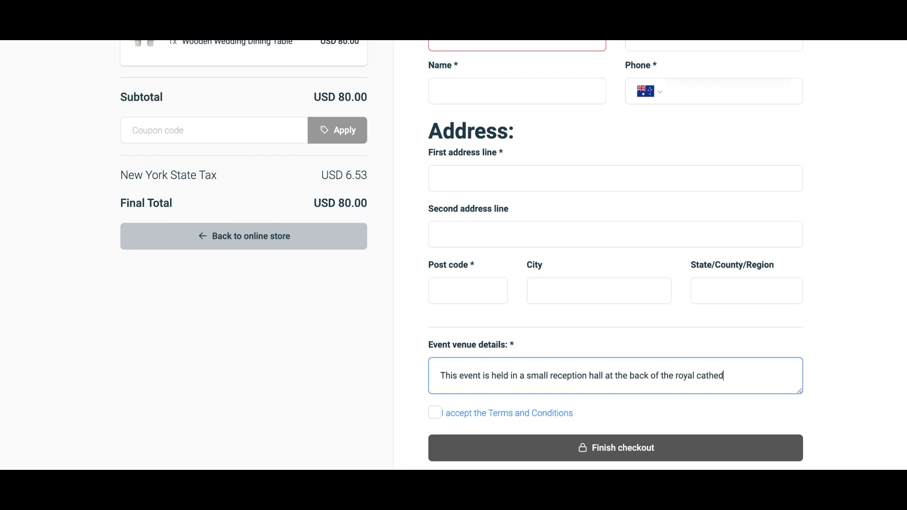
type("ral")
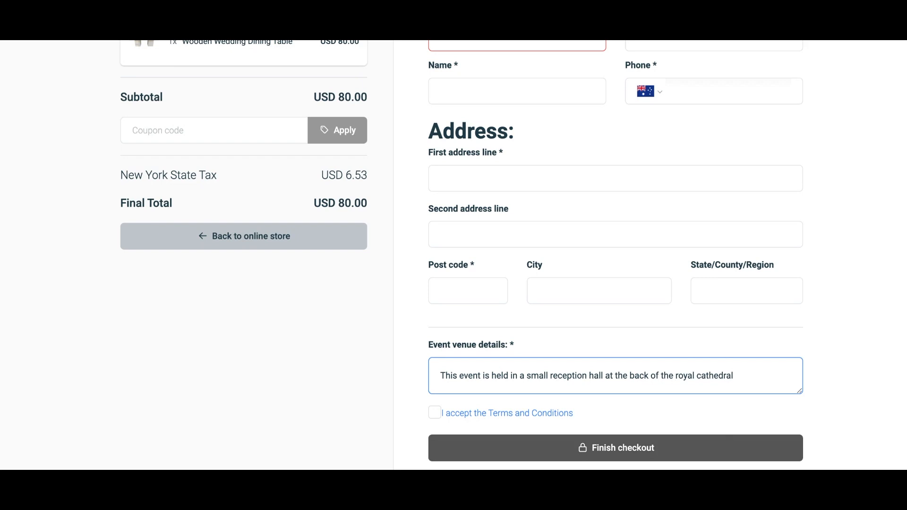
type("church")
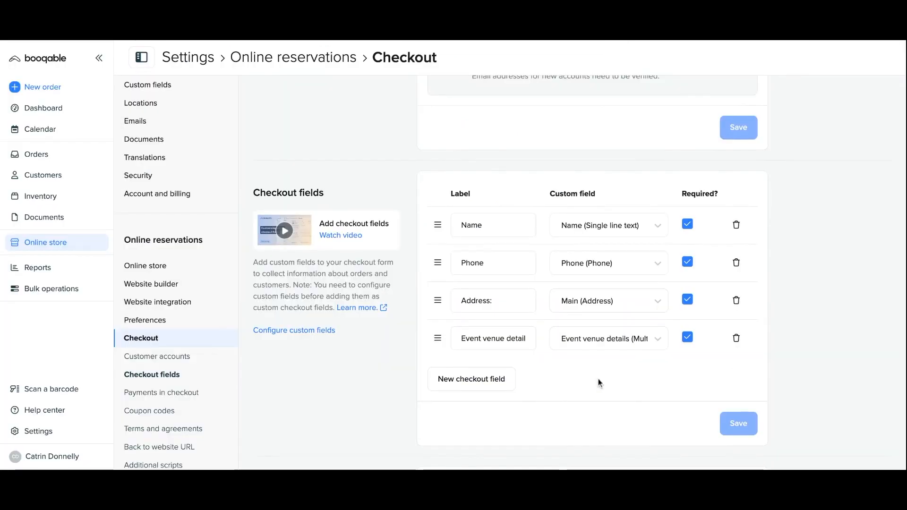
Require full payment of the order amount plus the refundable security deposit, and save
scroll("down", 3)
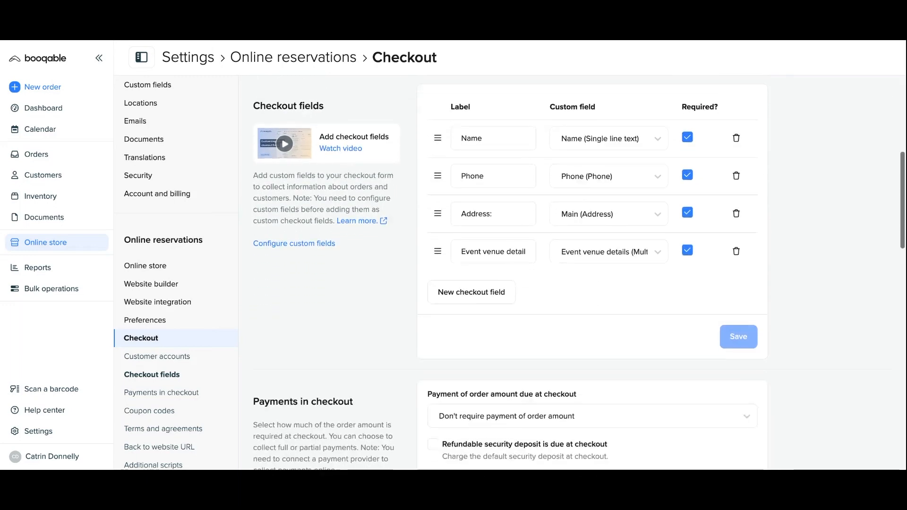
scroll("down", 3)
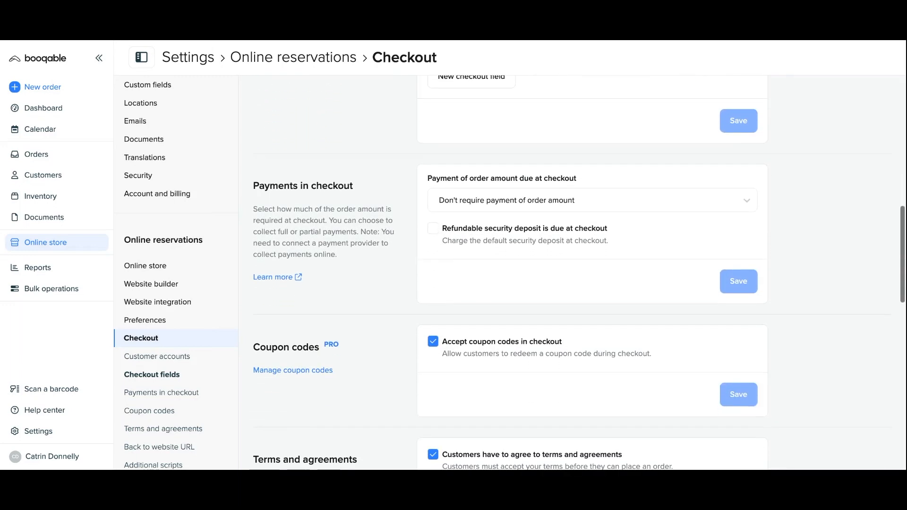
mouse_move(529, 209)
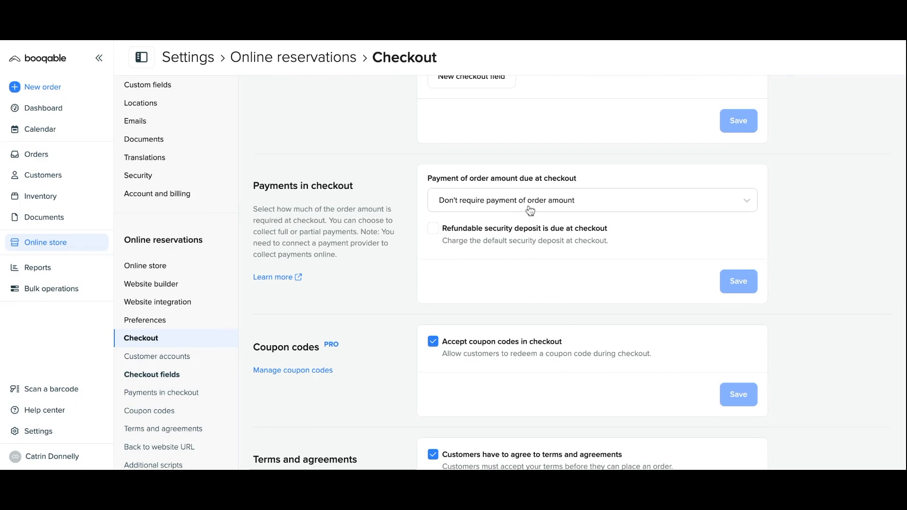
left_click(593, 201)
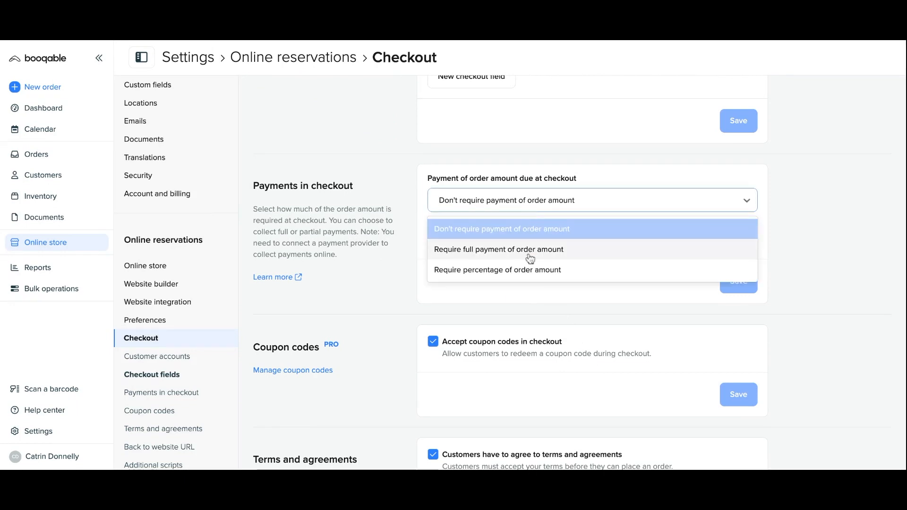
mouse_move(531, 276)
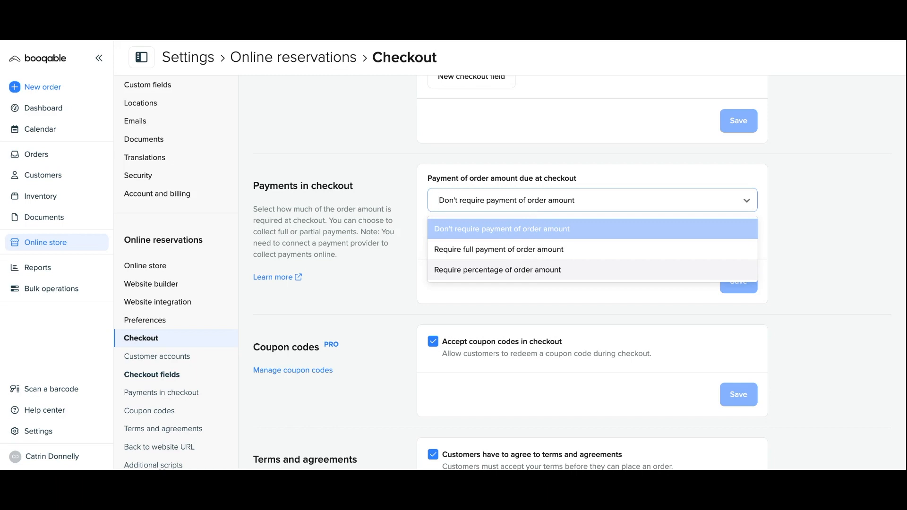
mouse_move(533, 271)
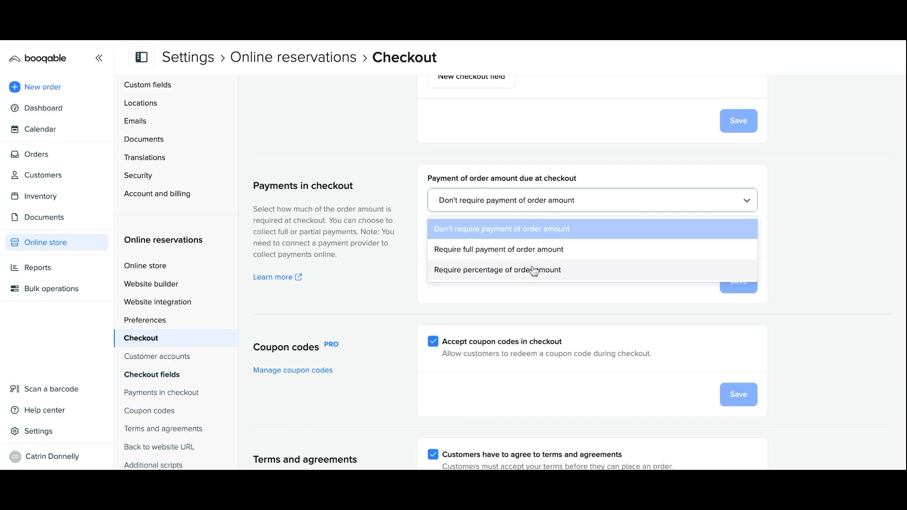
left_click(498, 270)
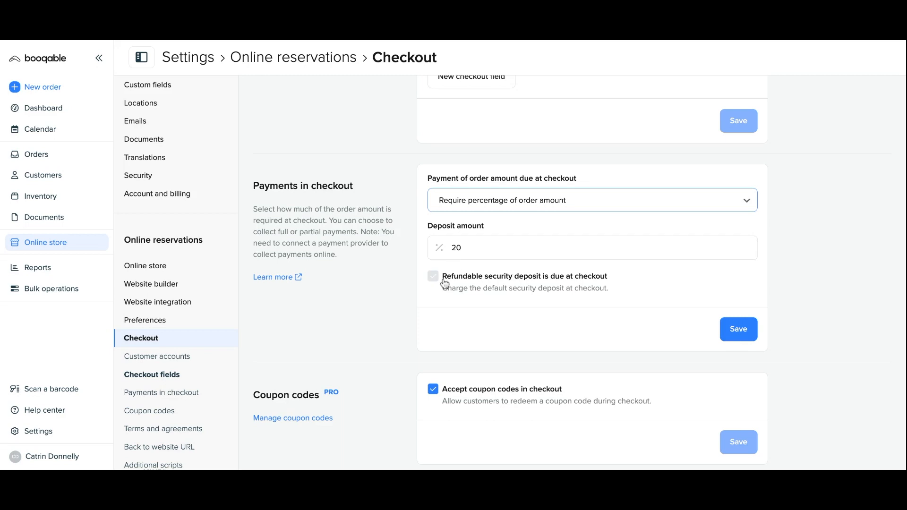
left_click(433, 276)
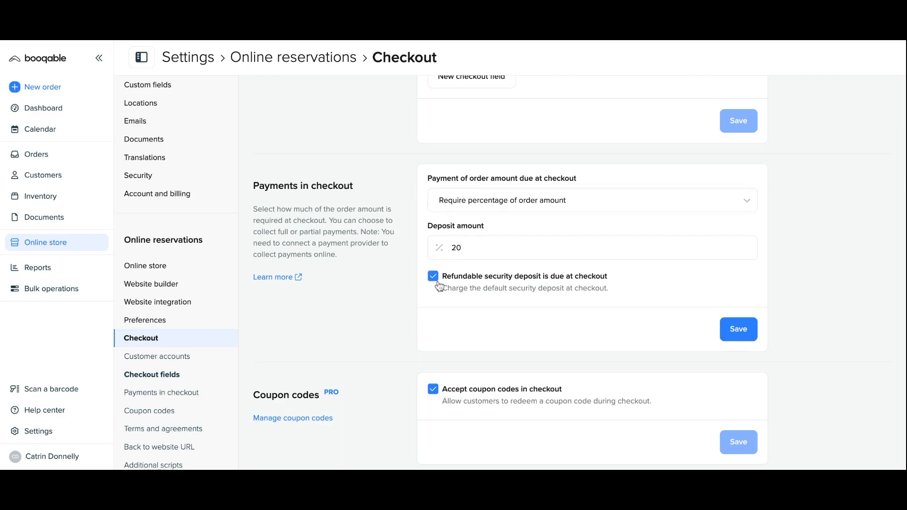
mouse_move(439, 287)
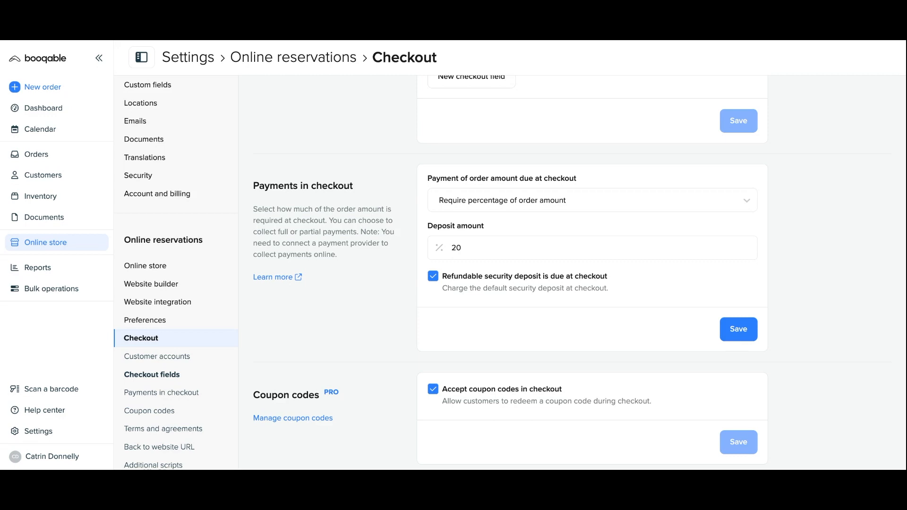
mouse_move(466, 226)
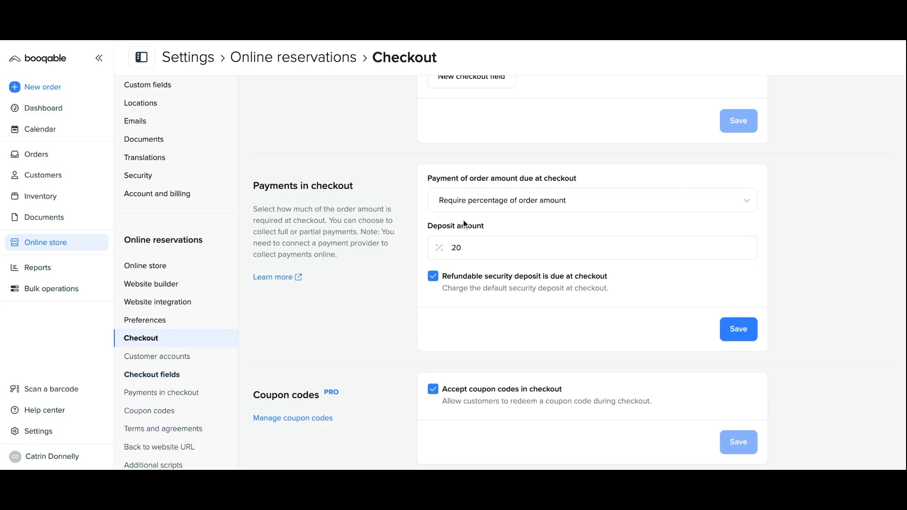
left_click(592, 200)
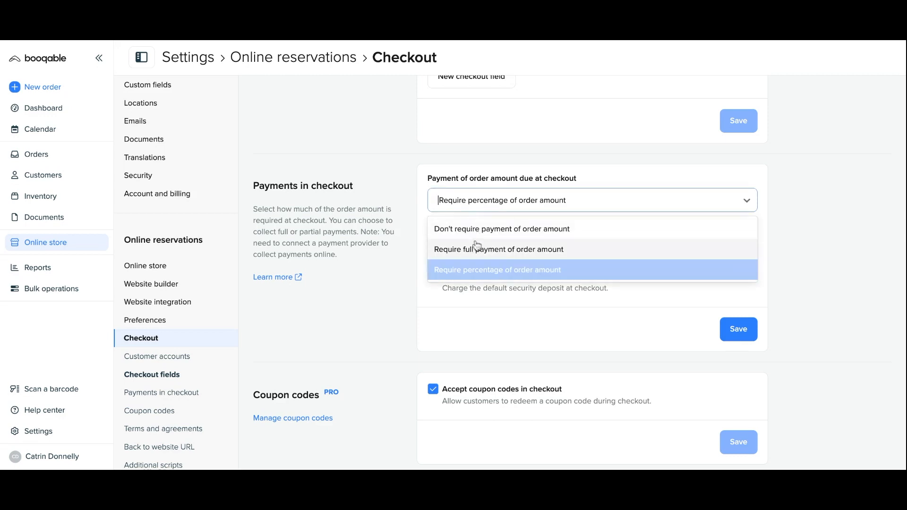
left_click(499, 250)
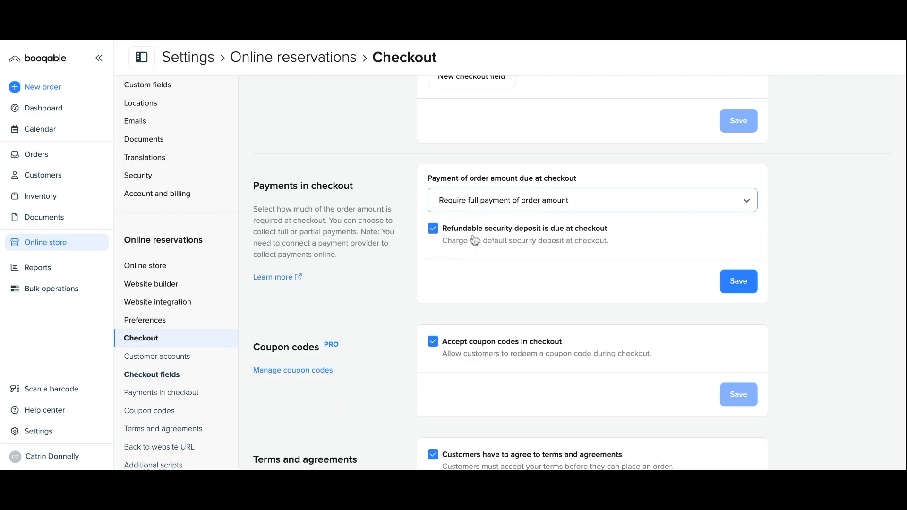
left_click(738, 281)
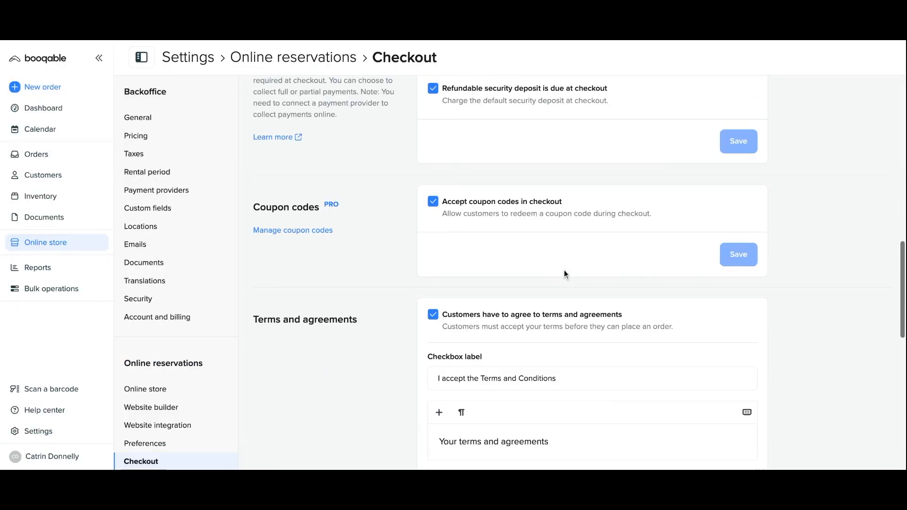
Keep coupon codes accepted and apply coupon FALL50 at checkout for USD 50 off
scroll("up", 3)
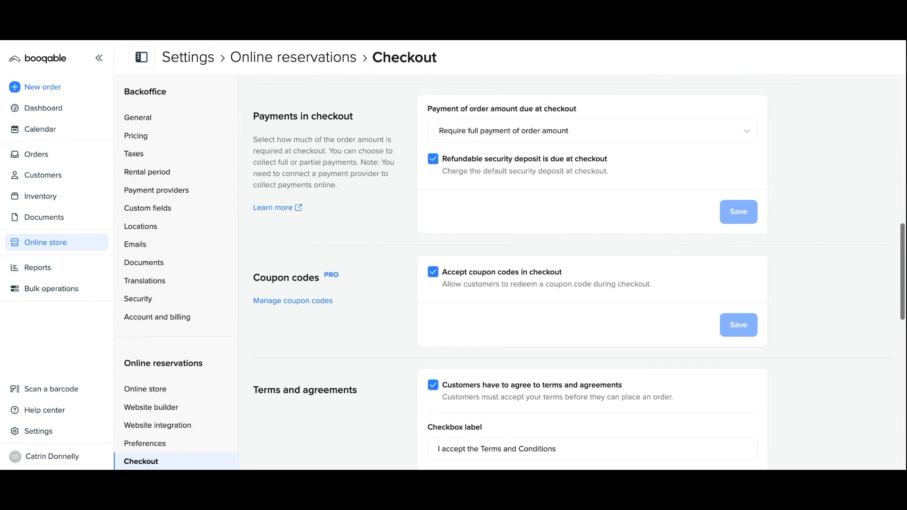
mouse_move(522, 249)
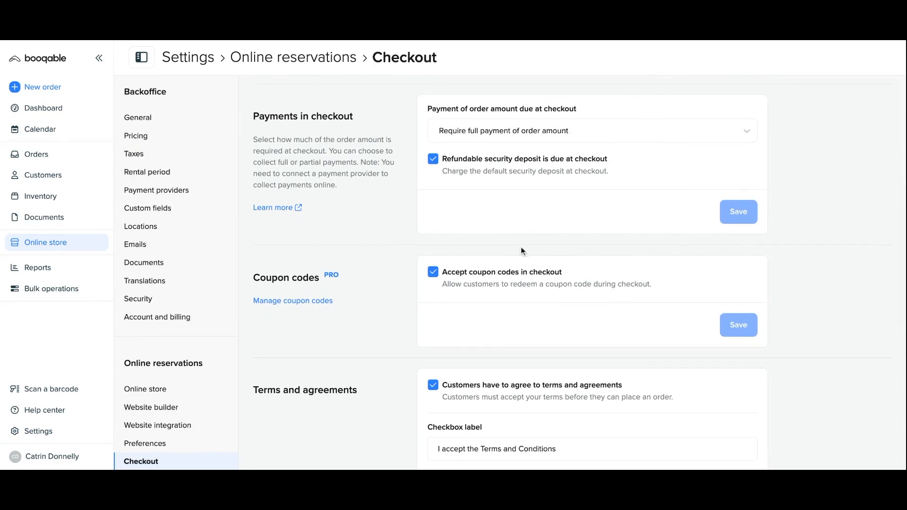
left_click(433, 272)
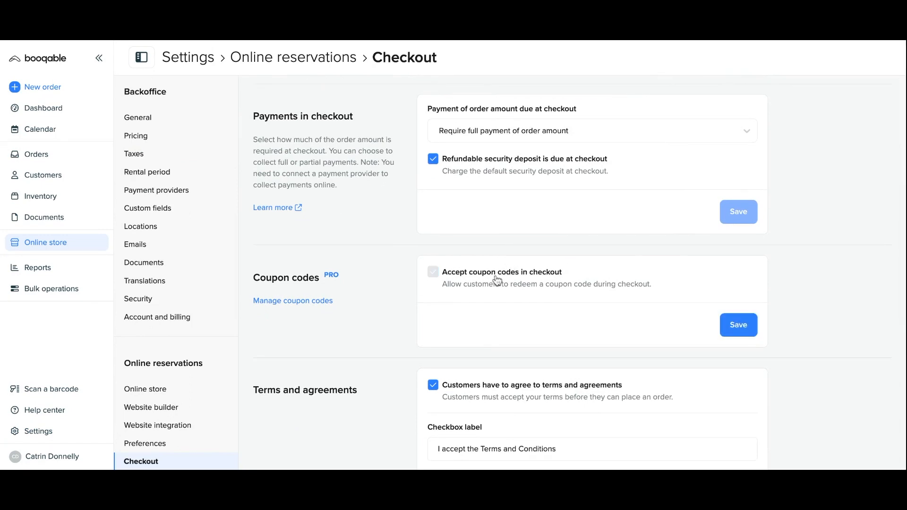
left_click(433, 272)
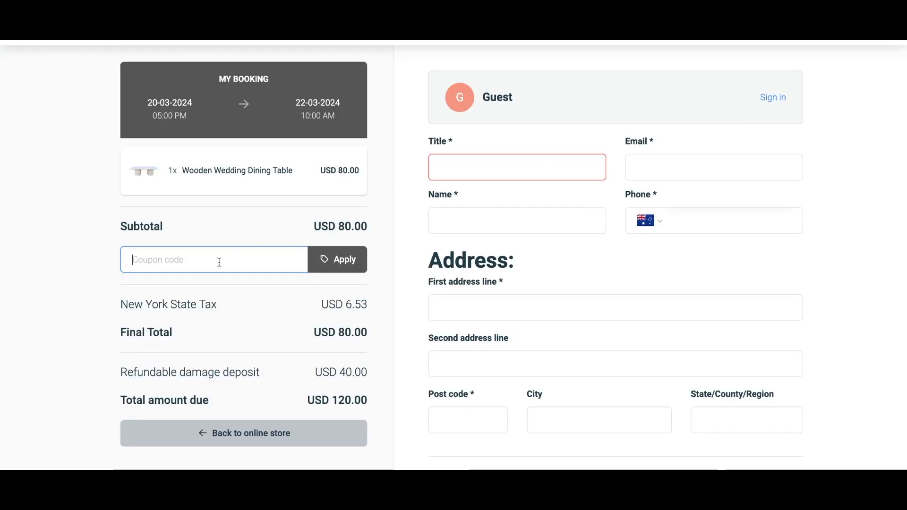
type("Fall")
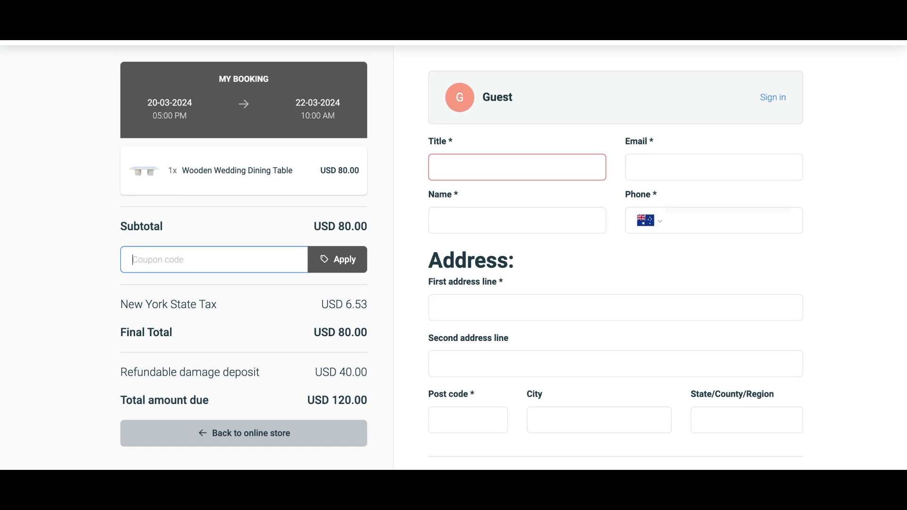
type("FALL50")
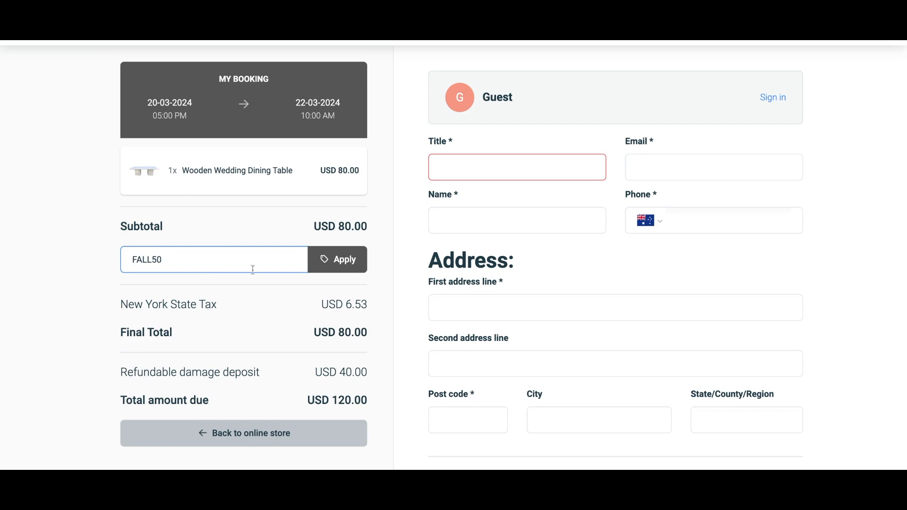
left_click(337, 259)
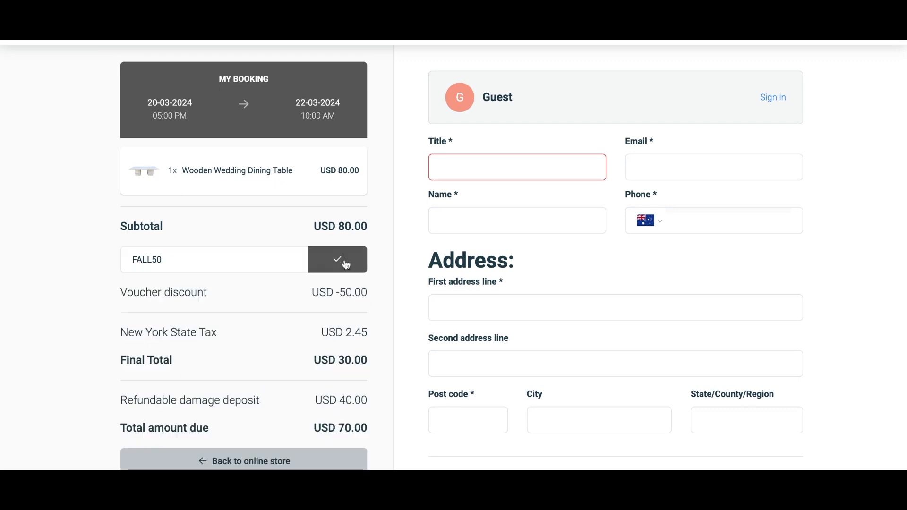
scroll("down", 3)
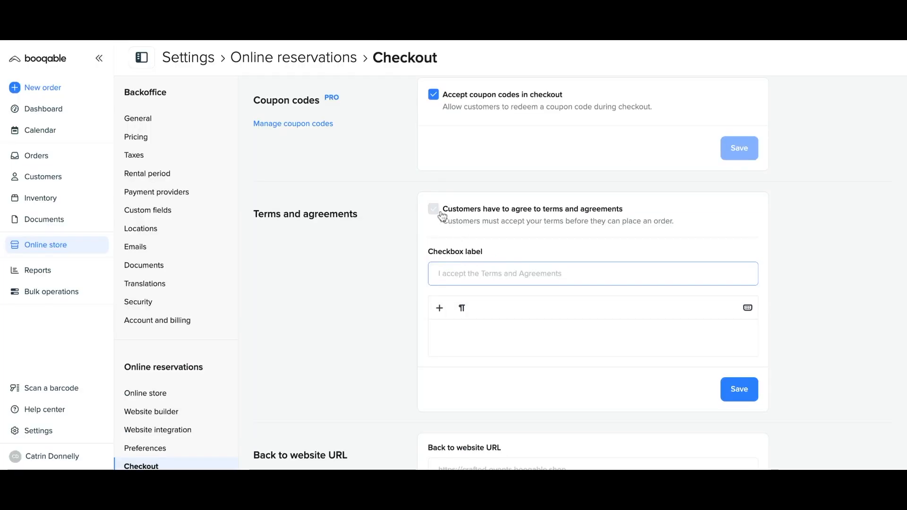
Require terms agreement with the checkbox label 'I accept the terms and agreements' and view the terms text
left_click(434, 209)
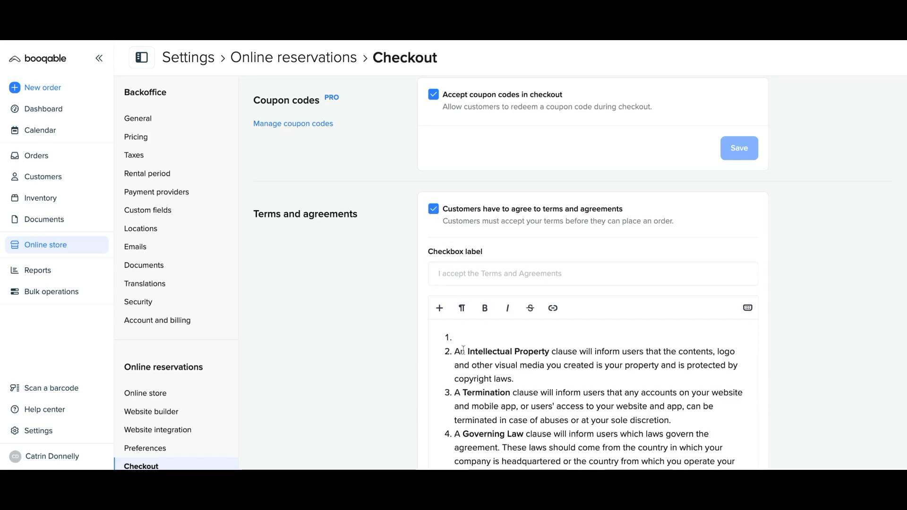
scroll("down", 3)
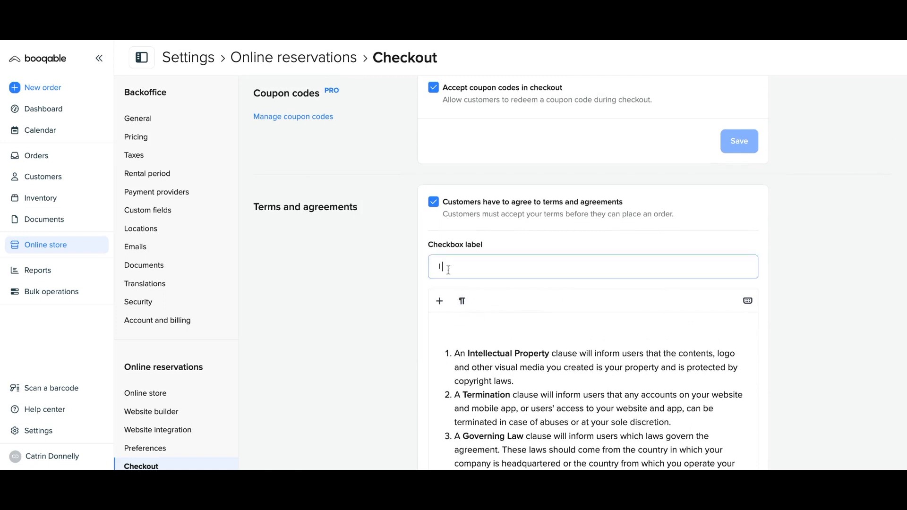
type("I accept the terms")
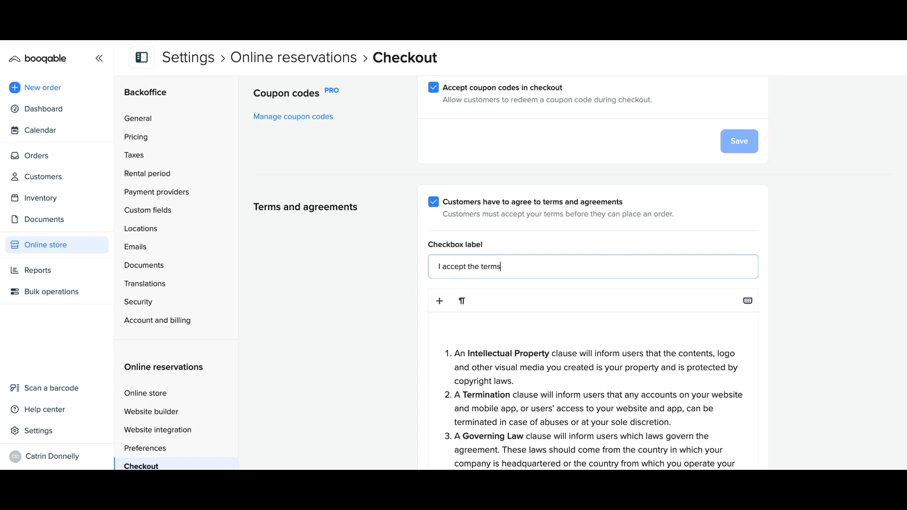
type("and agreements")
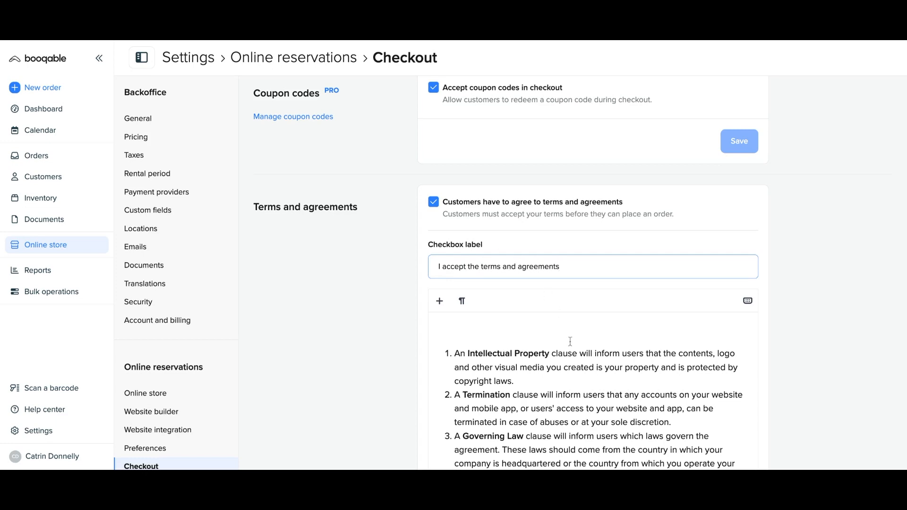
scroll("down", 3)
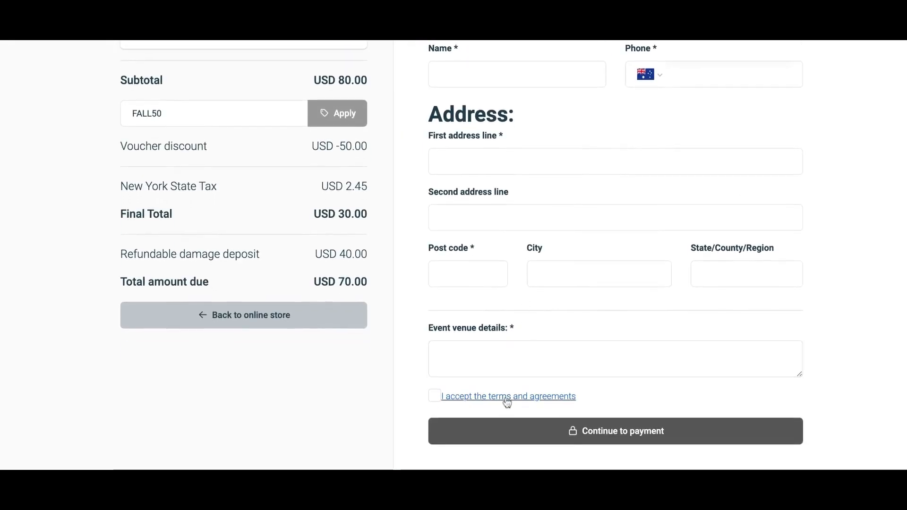
left_click(509, 396)
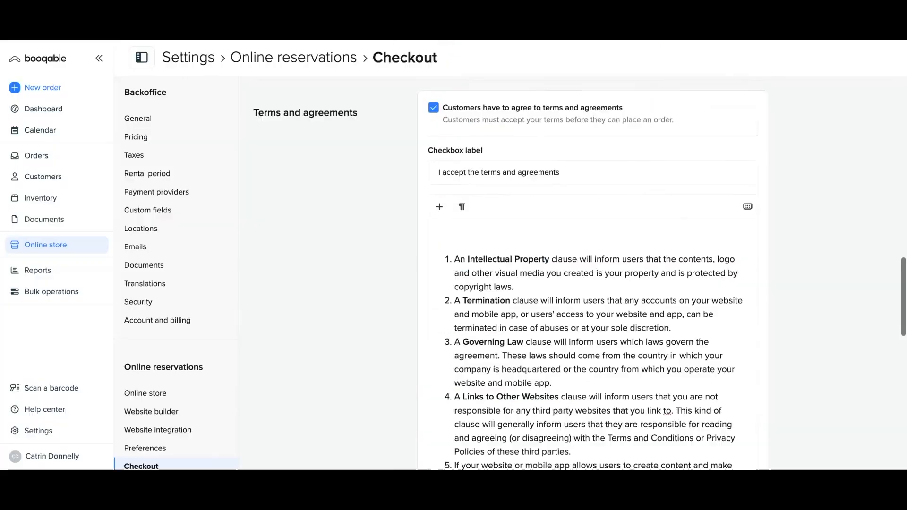
scroll("down", 3)
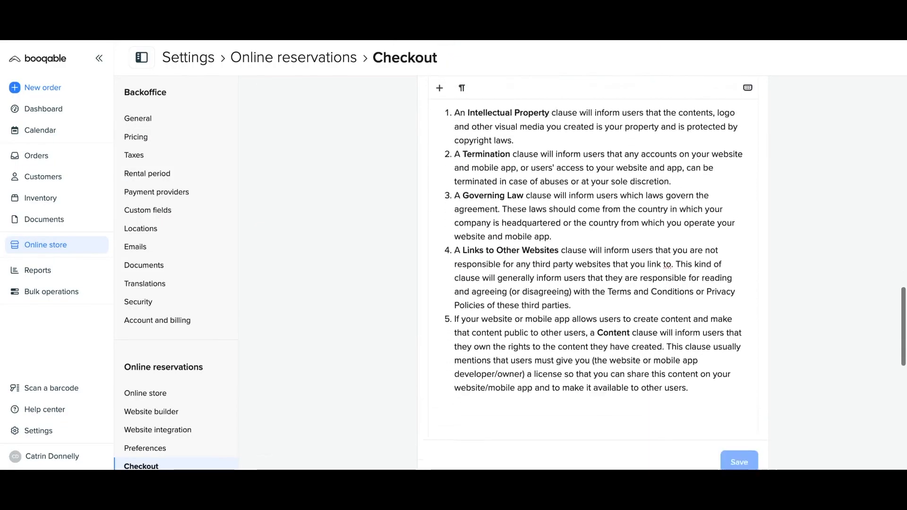
scroll("down", 3)
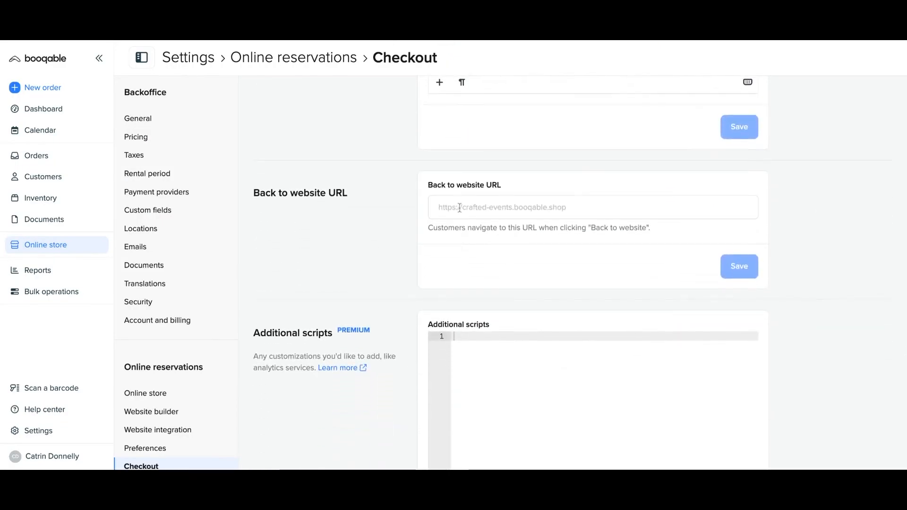
left_click(593, 207)
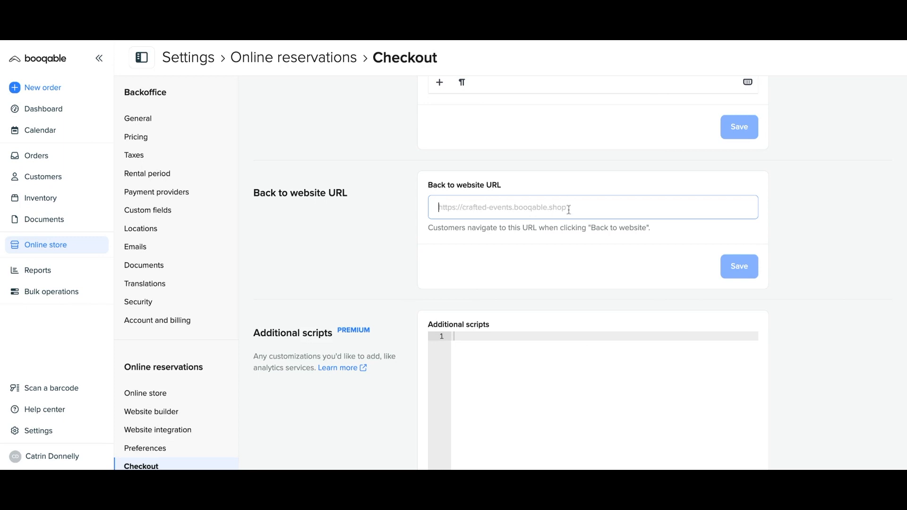
type("https://craft")
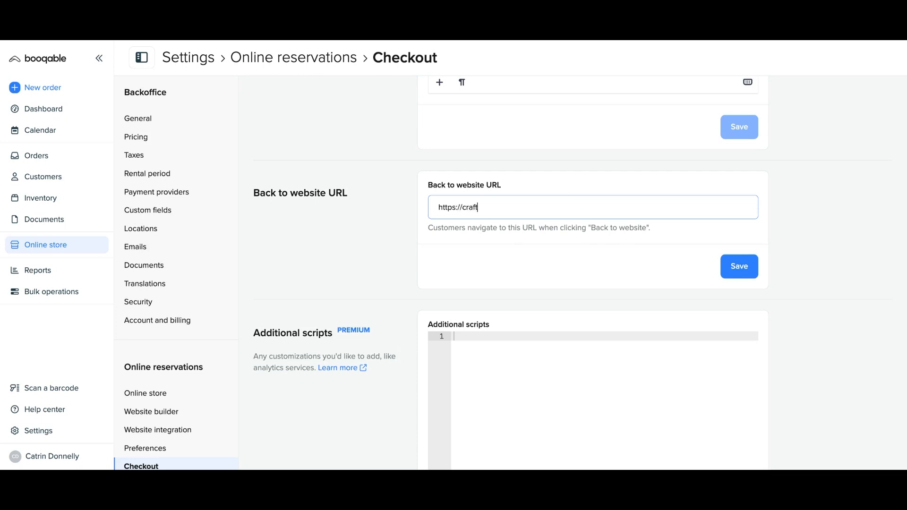
type("ed-even")
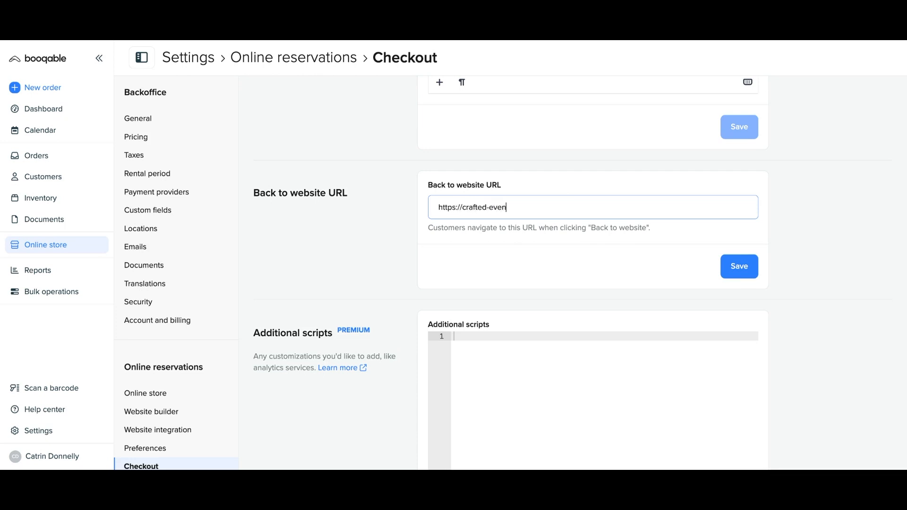
type("ts.booqable.shop")
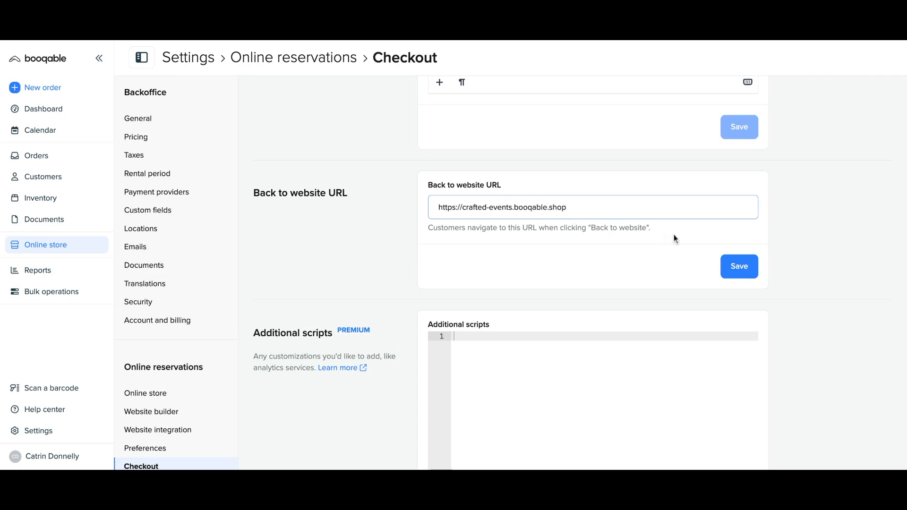
left_click(739, 266)
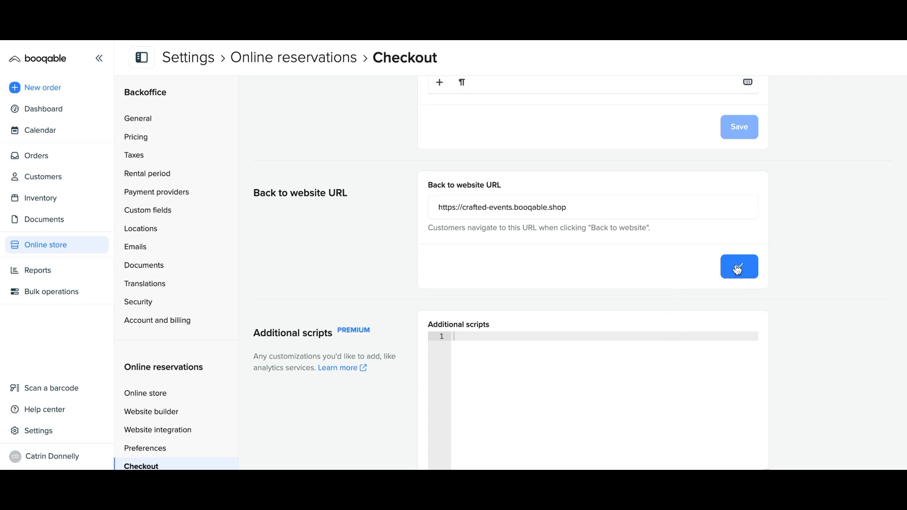
scroll("down", 3)
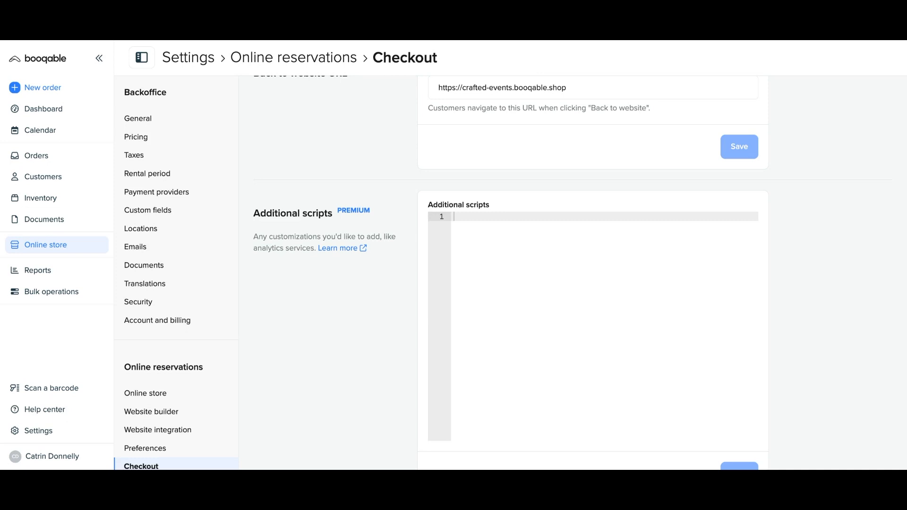
mouse_move(476, 243)
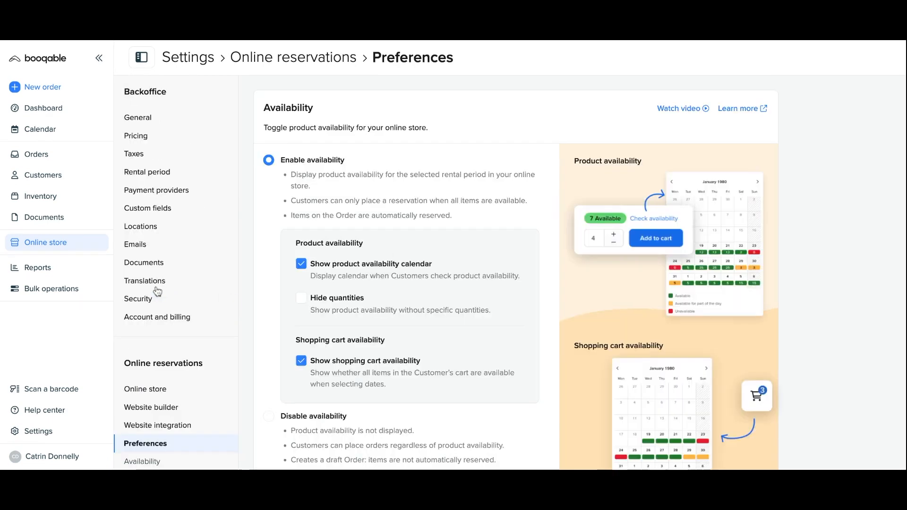
Choose a light lilac shade in the brand colour picker and save it
scroll("down", 3)
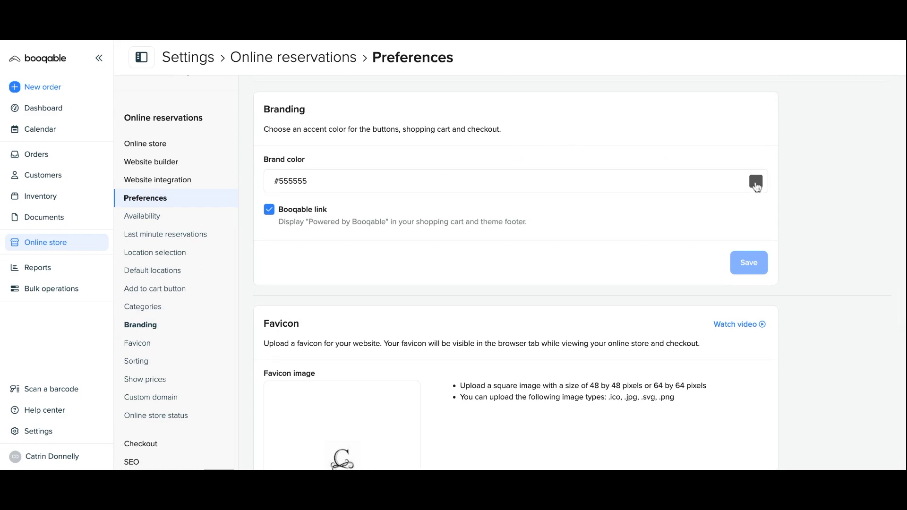
left_click(755, 181)
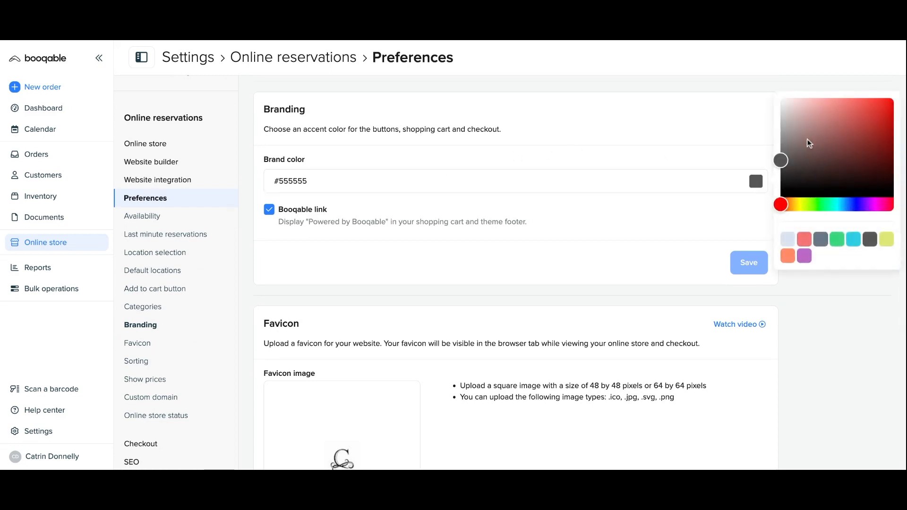
left_click(827, 112)
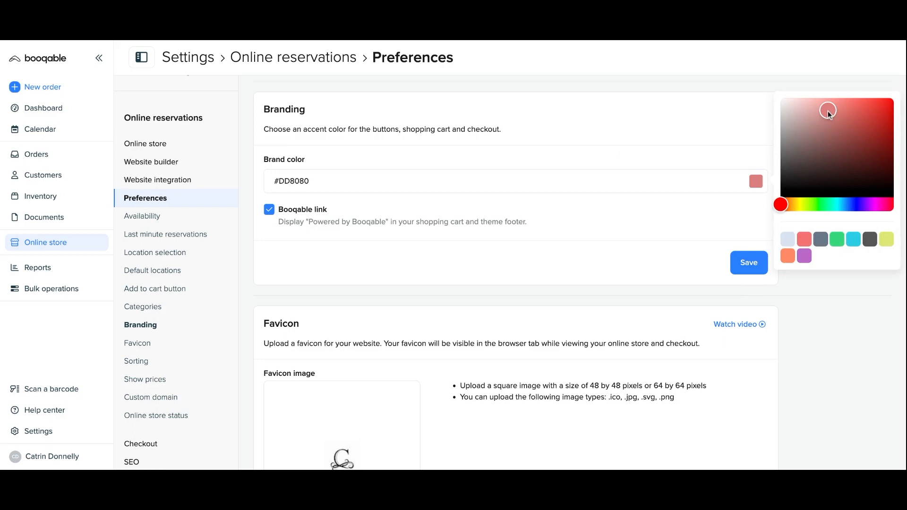
left_click(863, 165)
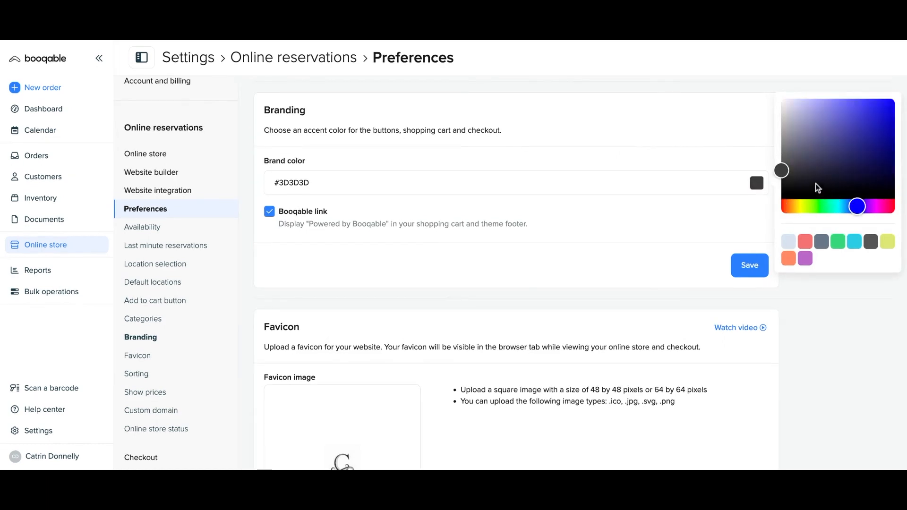
left_click(808, 101)
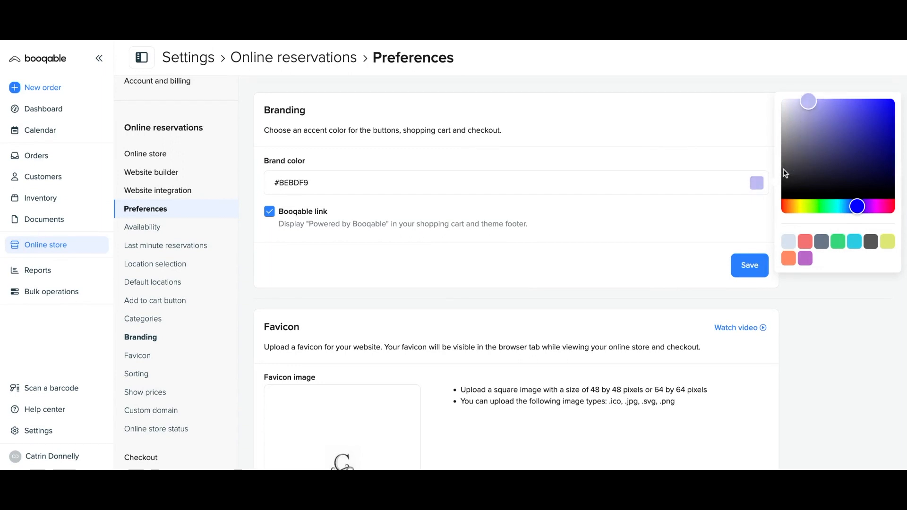
left_click(749, 265)
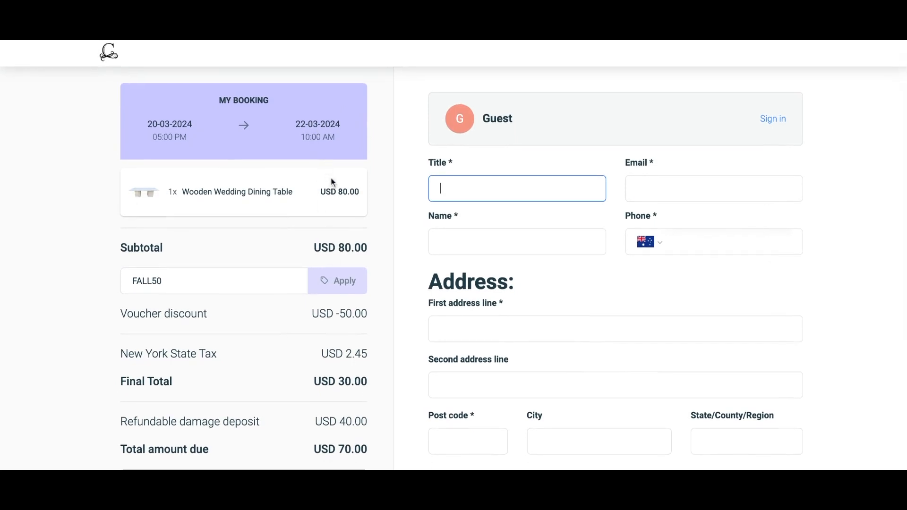
mouse_move(342, 293)
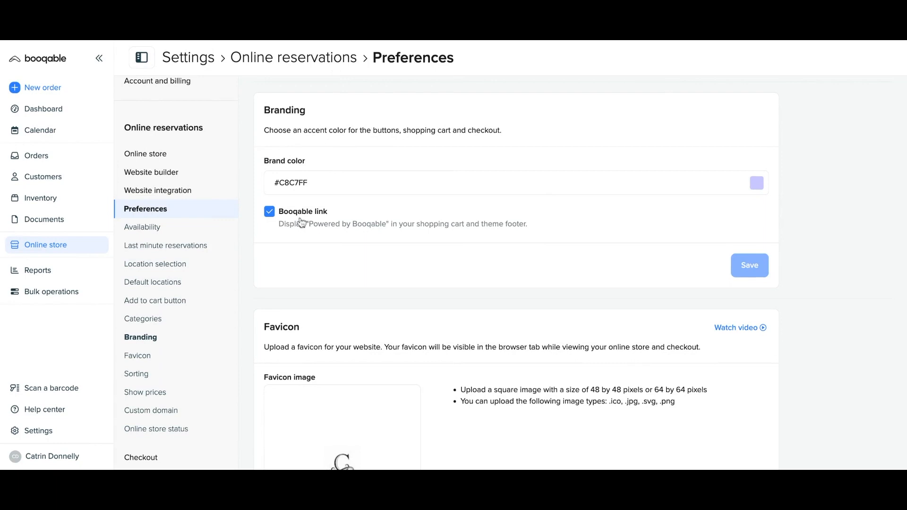
Open the store cart with the wooden dining table and proceed to the checkout page
left_click(270, 212)
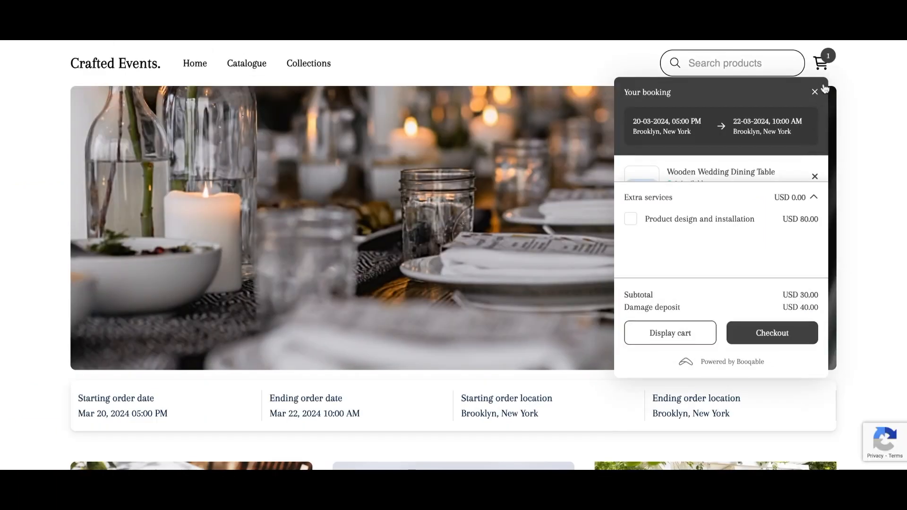
mouse_move(754, 372)
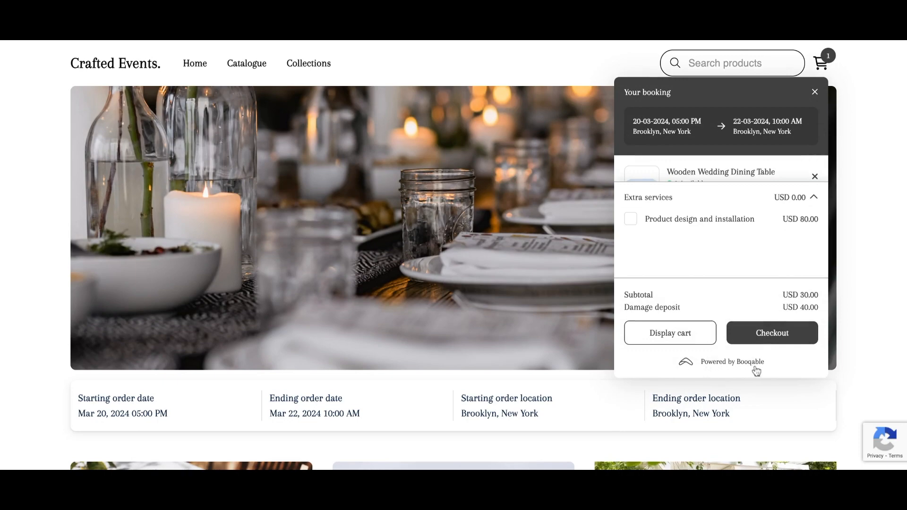
scroll("down", 3)
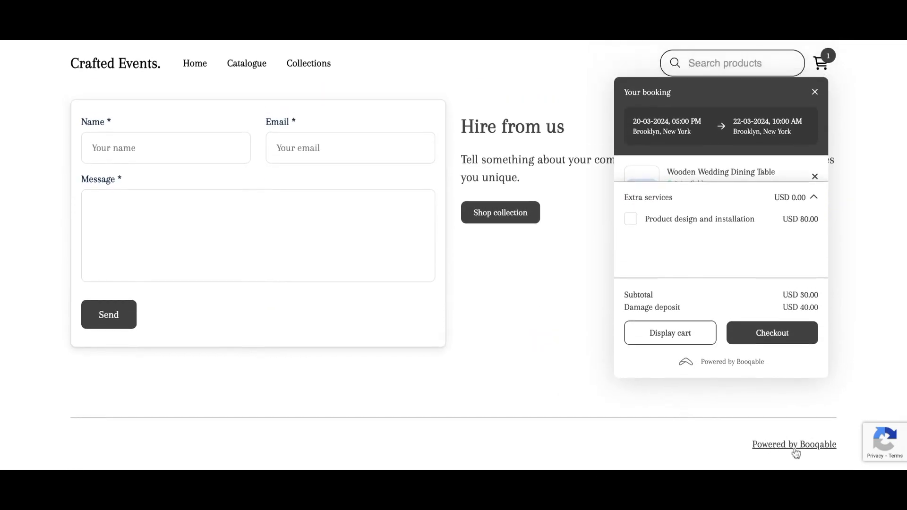
left_click(772, 333)
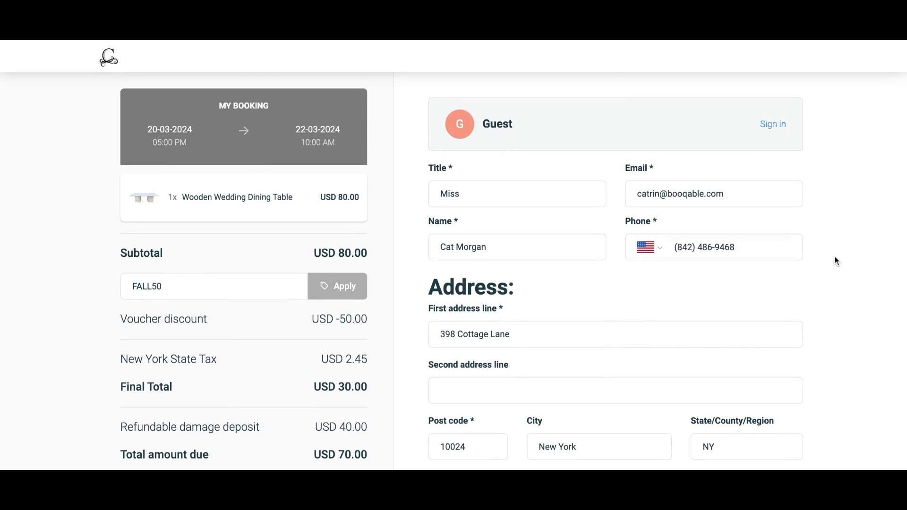
scroll("down", 3)
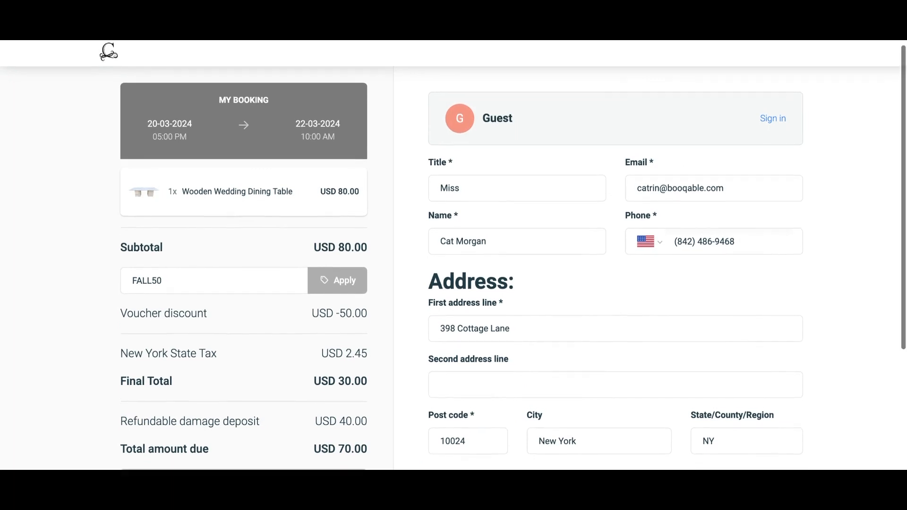